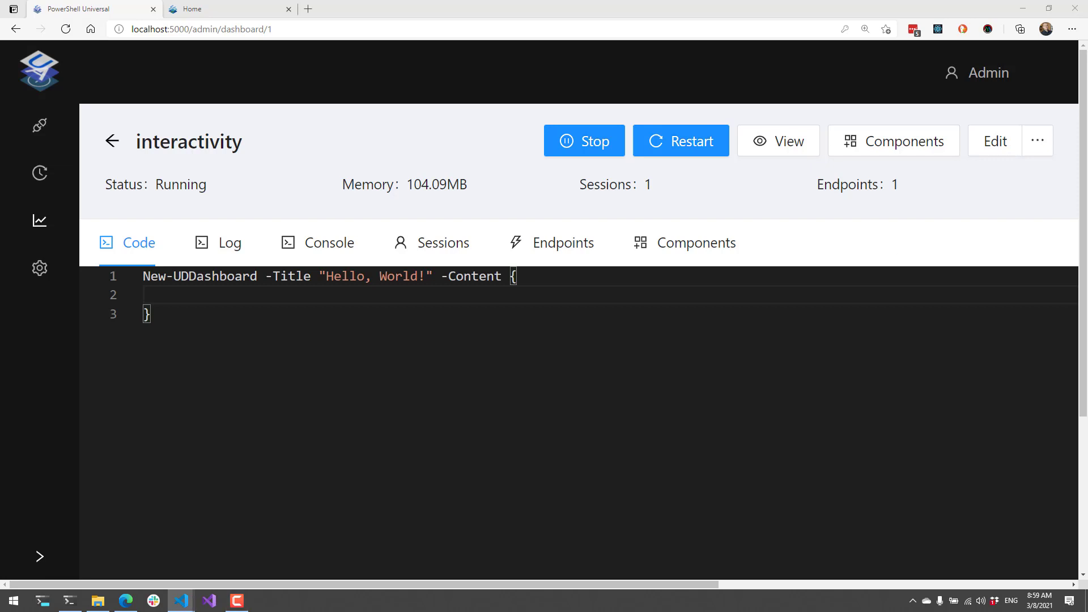
pyautogui.moveTo(612, 312)
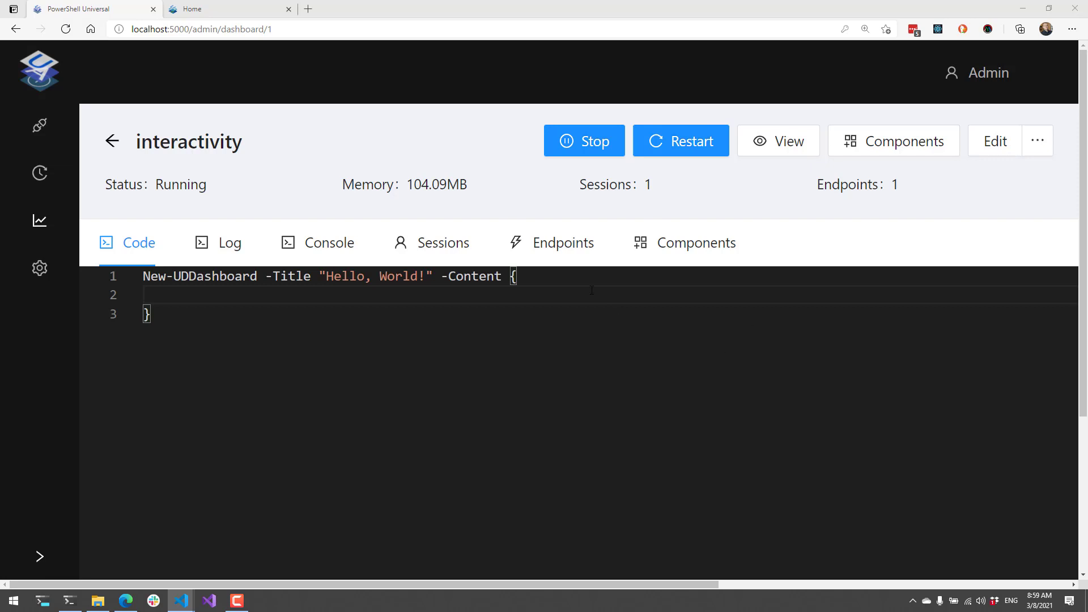
pyautogui.moveTo(854, 264)
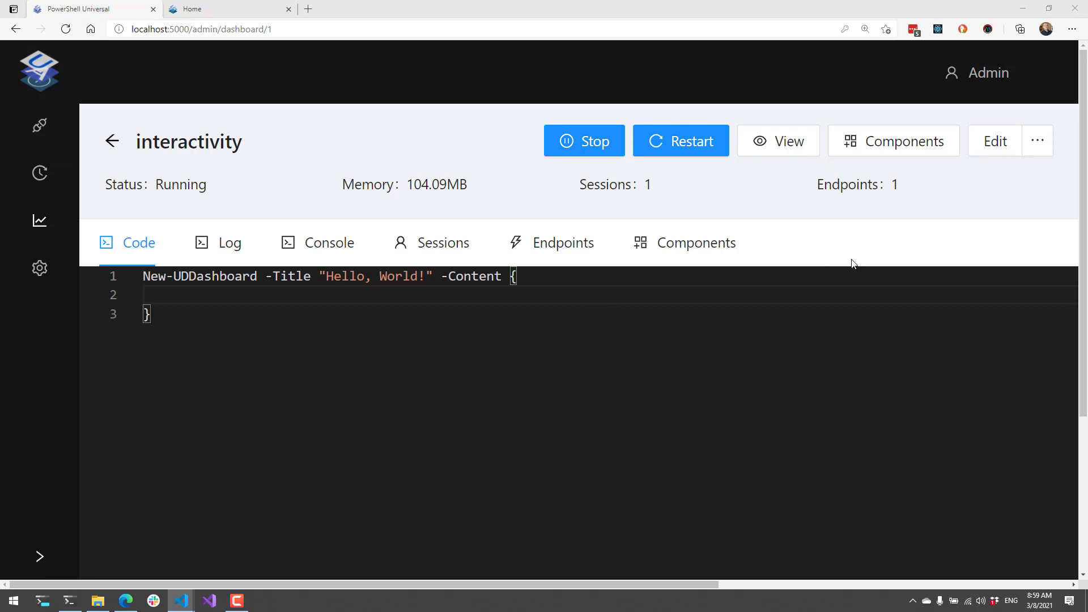
# Add a 'myTextbox' textbox and a Get Properties button toasting Get-UDElement output as JSON
pyautogui.click(250, 294)
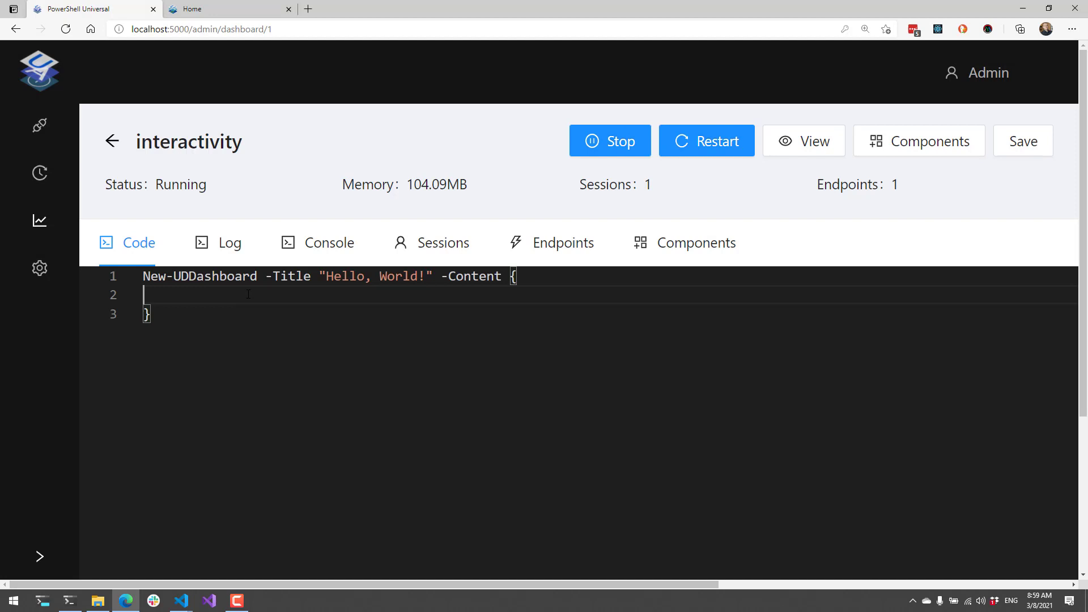
pyautogui.write("New-UDTextbox -Id 'myTextbox'")
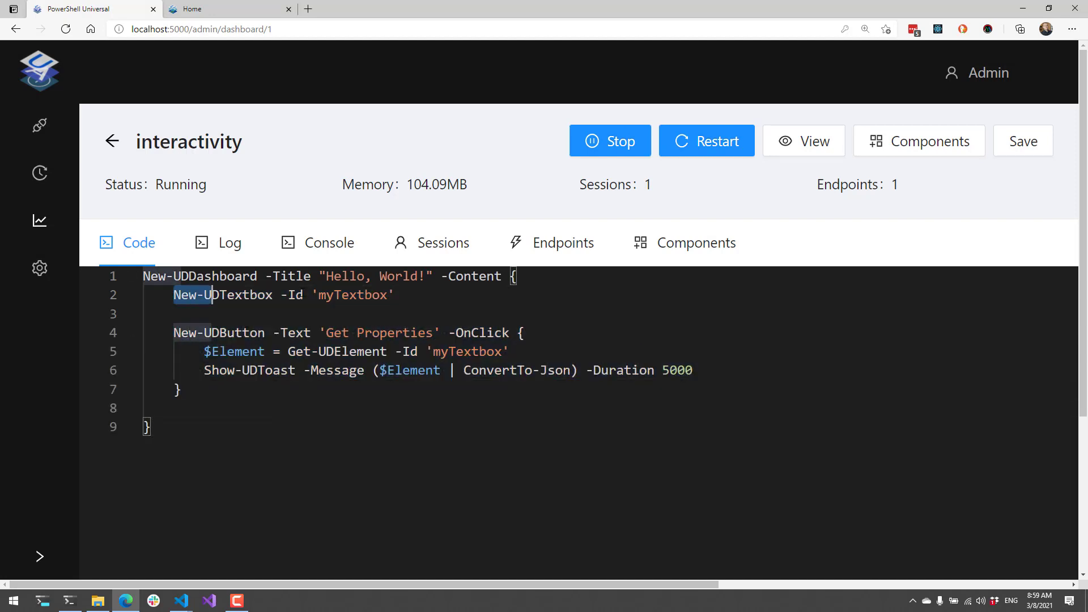
pyautogui.doubleClick(352, 294)
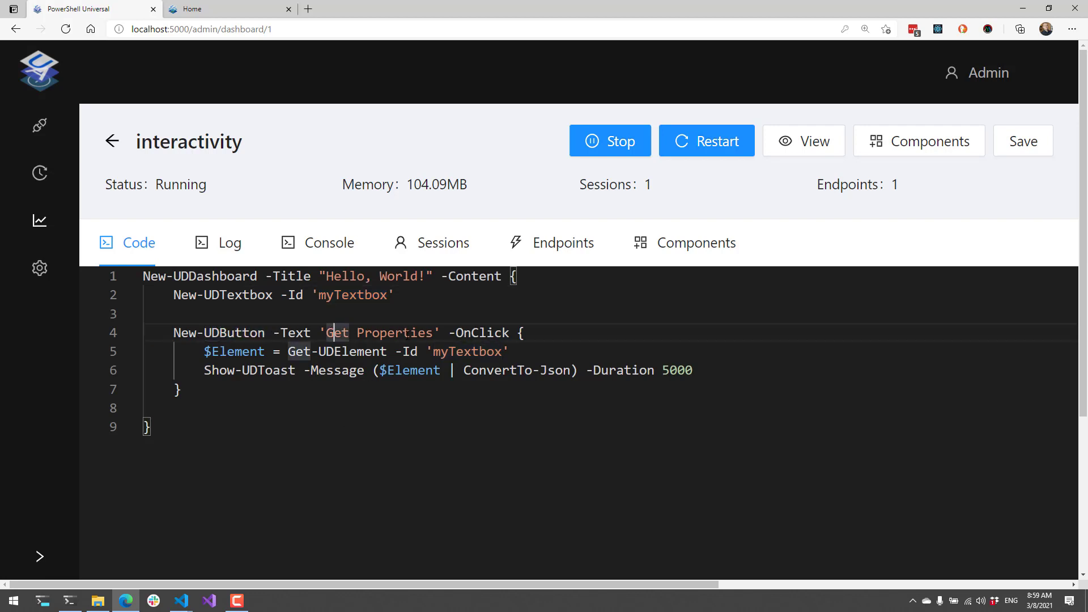
pyautogui.doubleClick(481, 333)
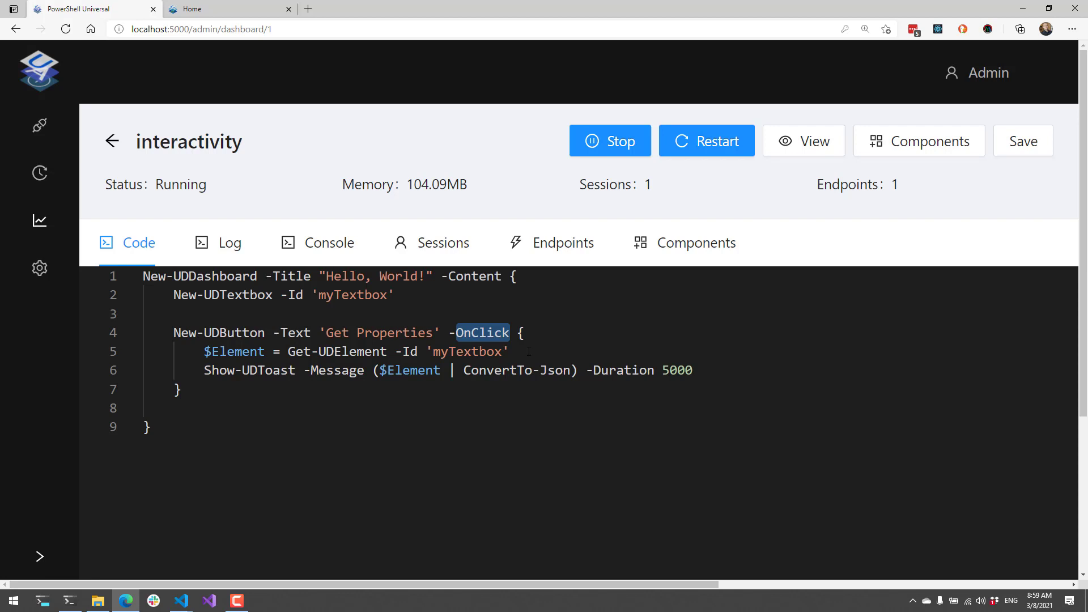
pyautogui.doubleClick(340, 351)
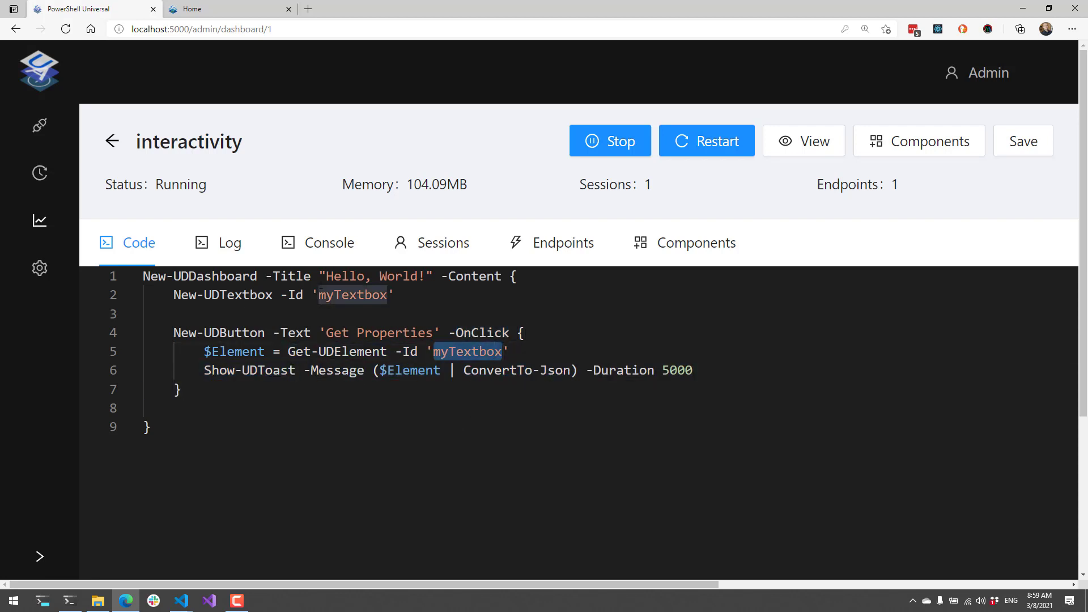
pyautogui.click(249, 352)
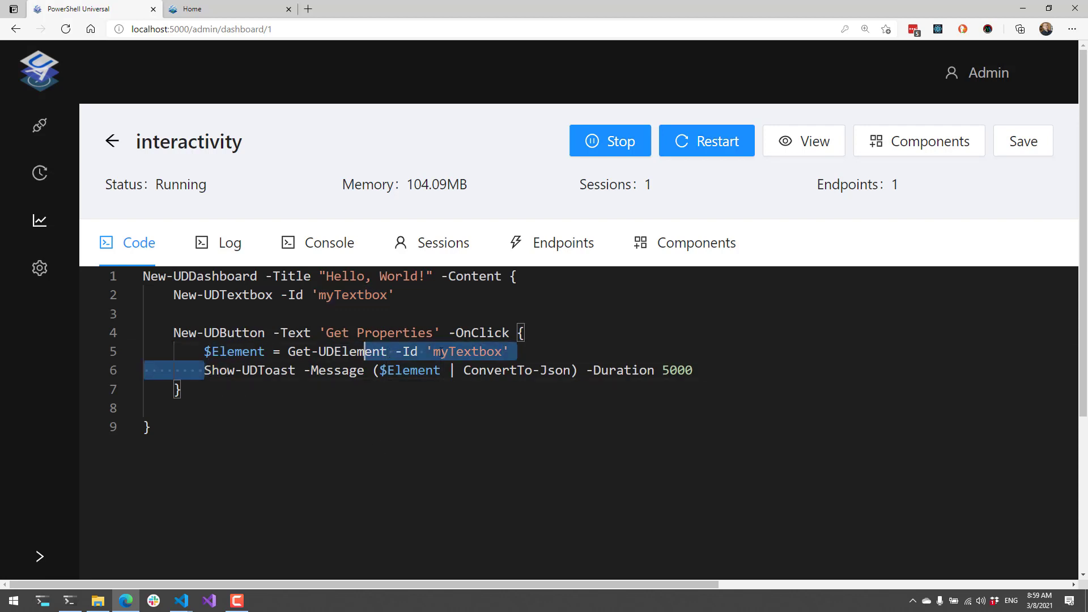
pyautogui.click(693, 370)
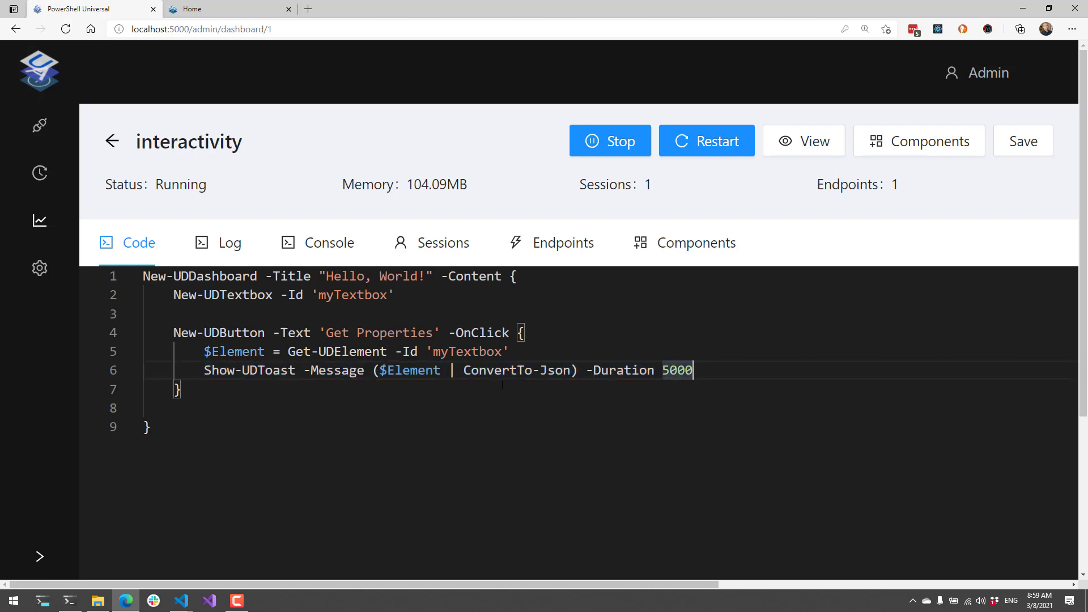
pyautogui.doubleClick(497, 370)
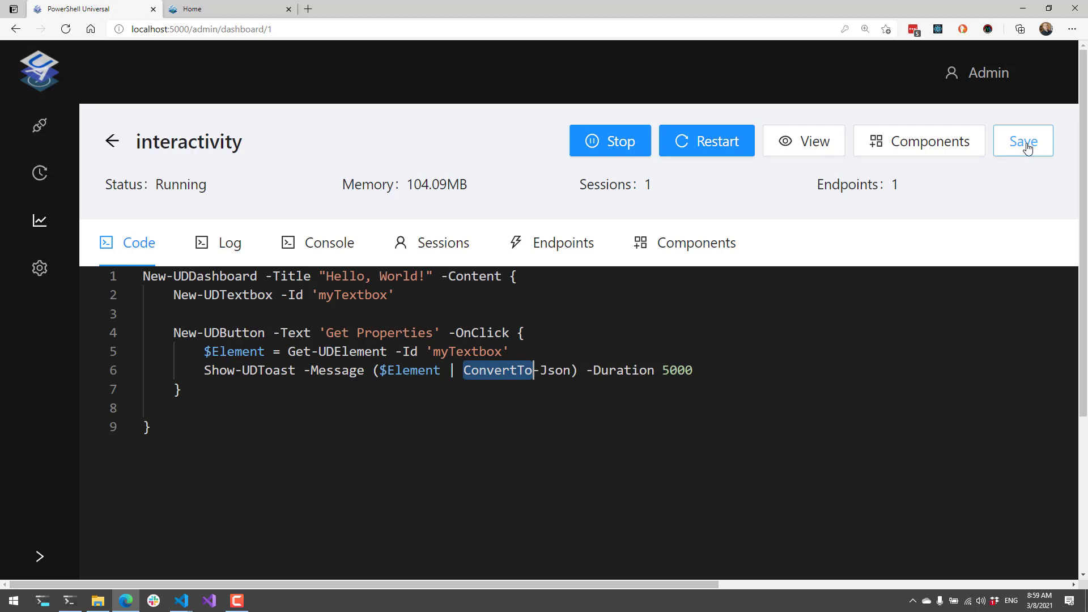
# Save the dashboard, enter 'Test' in the live textbox, and view its JSON properties toast
pyautogui.click(1023, 141)
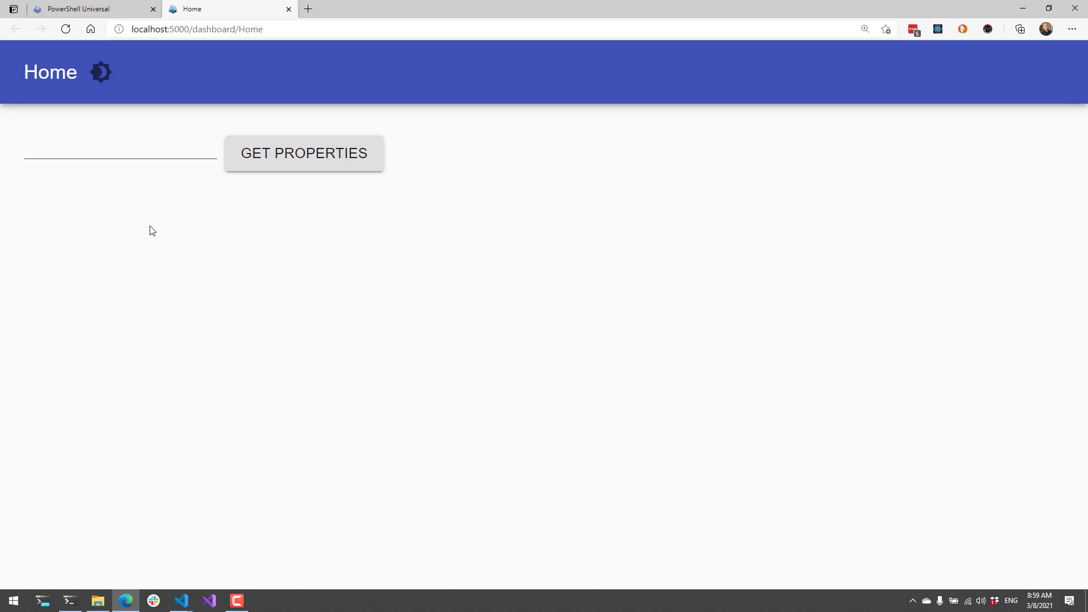
pyautogui.moveTo(137, 204)
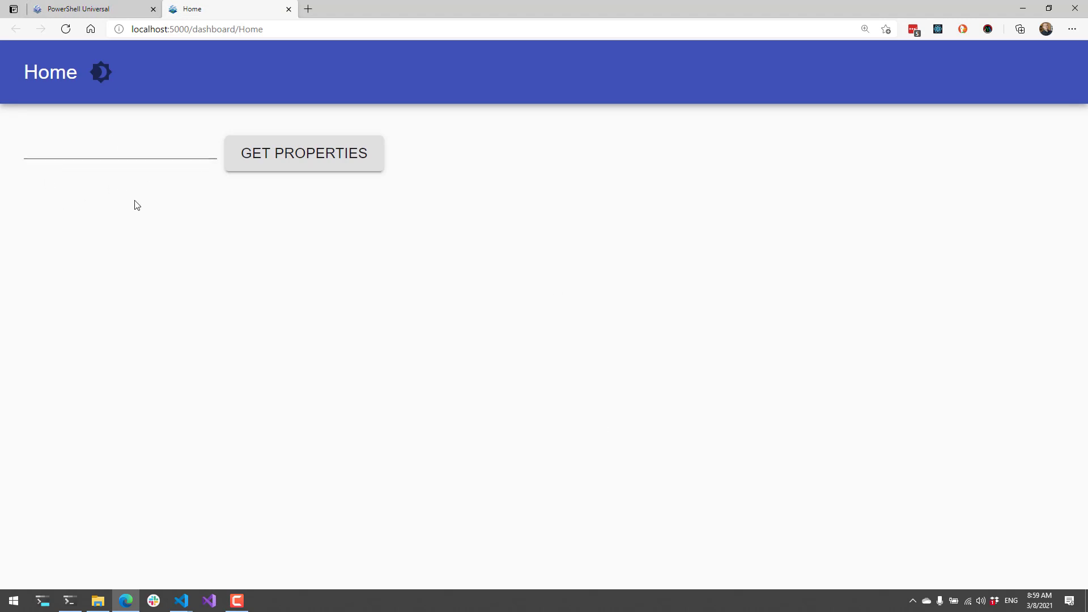
pyautogui.click(120, 160)
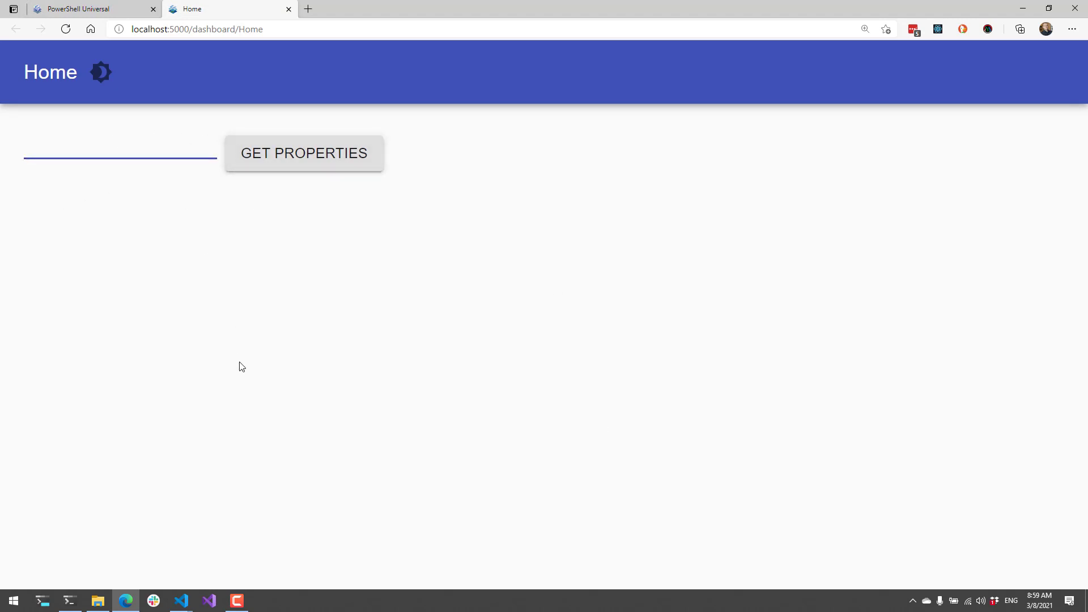
pyautogui.write('Test')
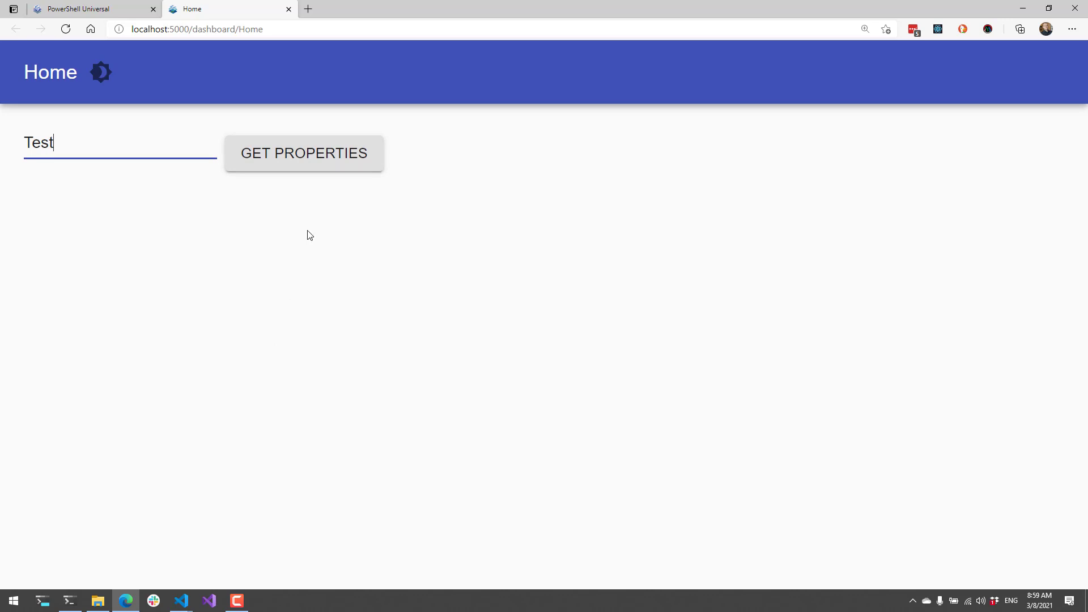
pyautogui.click(303, 153)
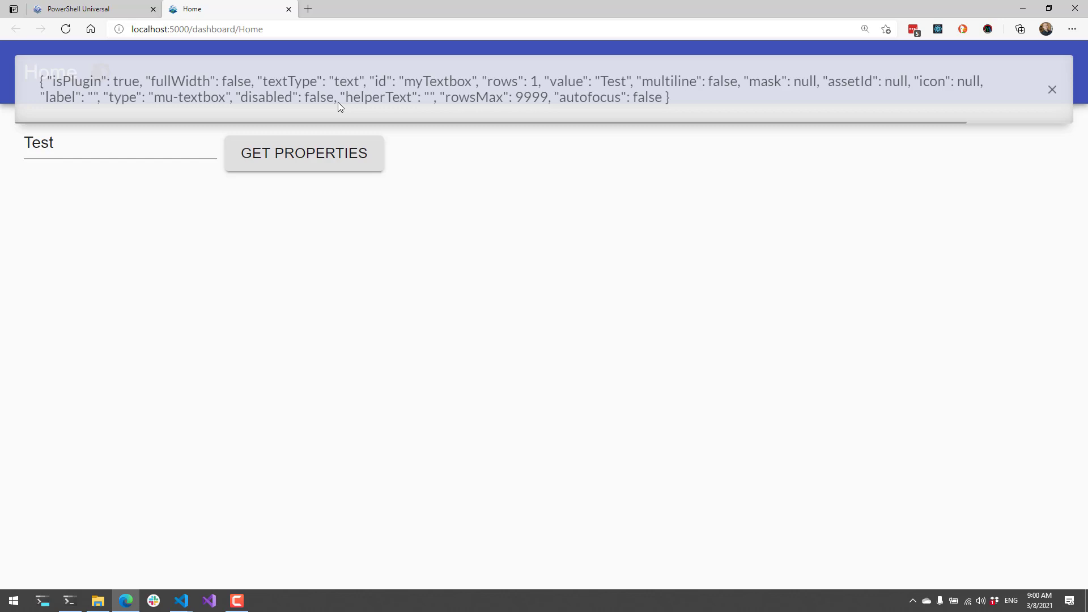
pyautogui.moveTo(385, 86)
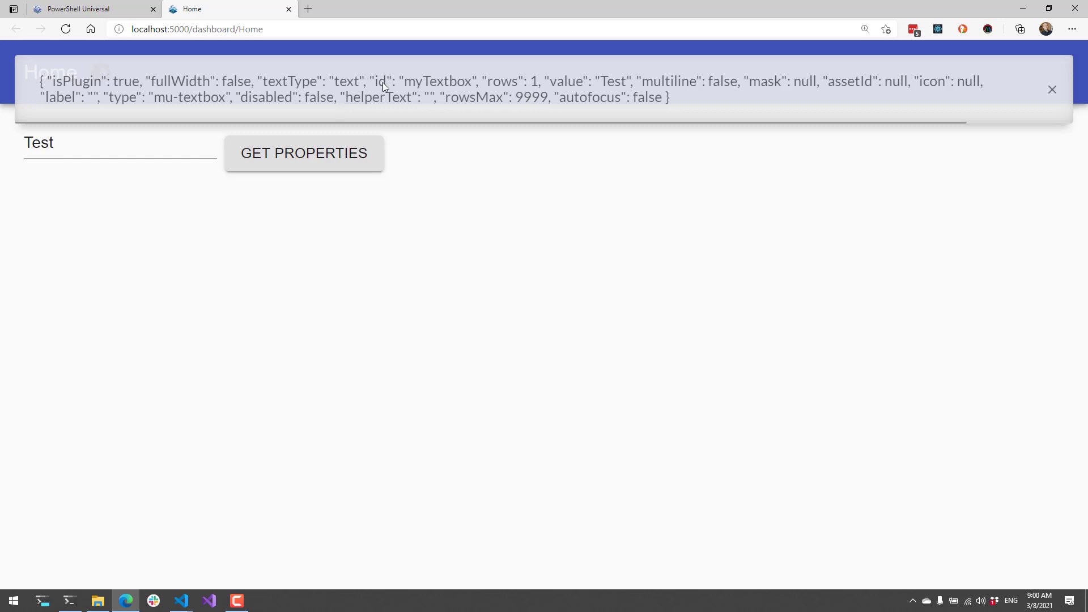
pyautogui.moveTo(469, 86)
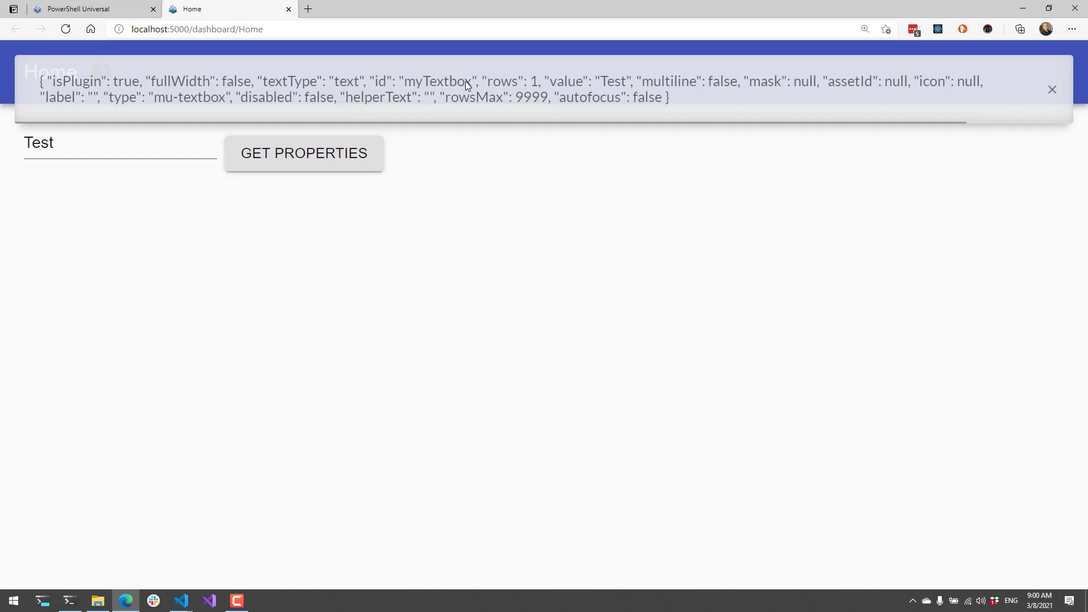
pyautogui.moveTo(609, 84)
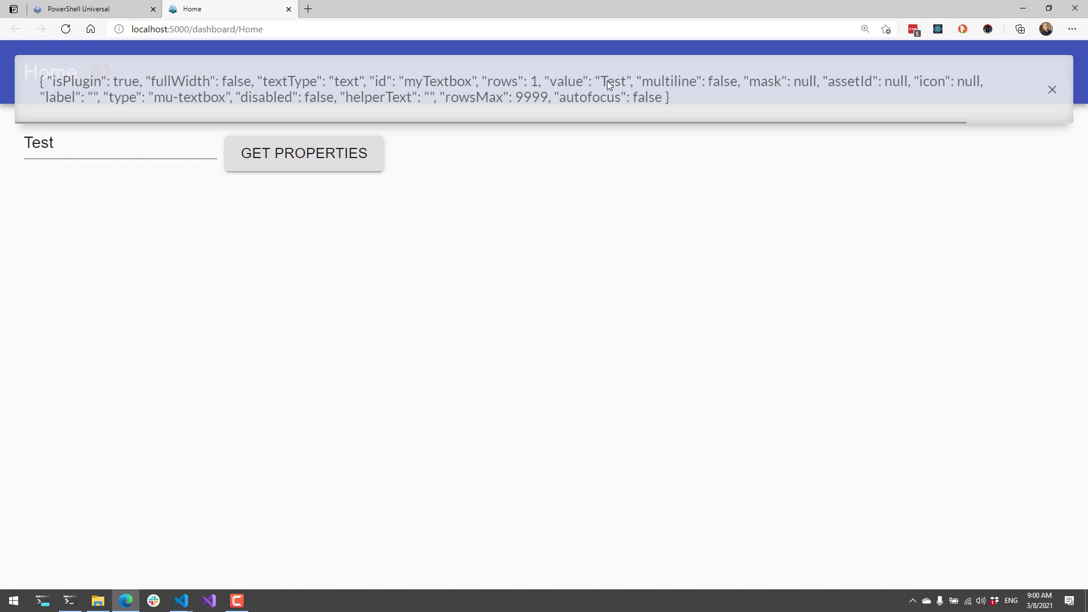
pyautogui.moveTo(579, 255)
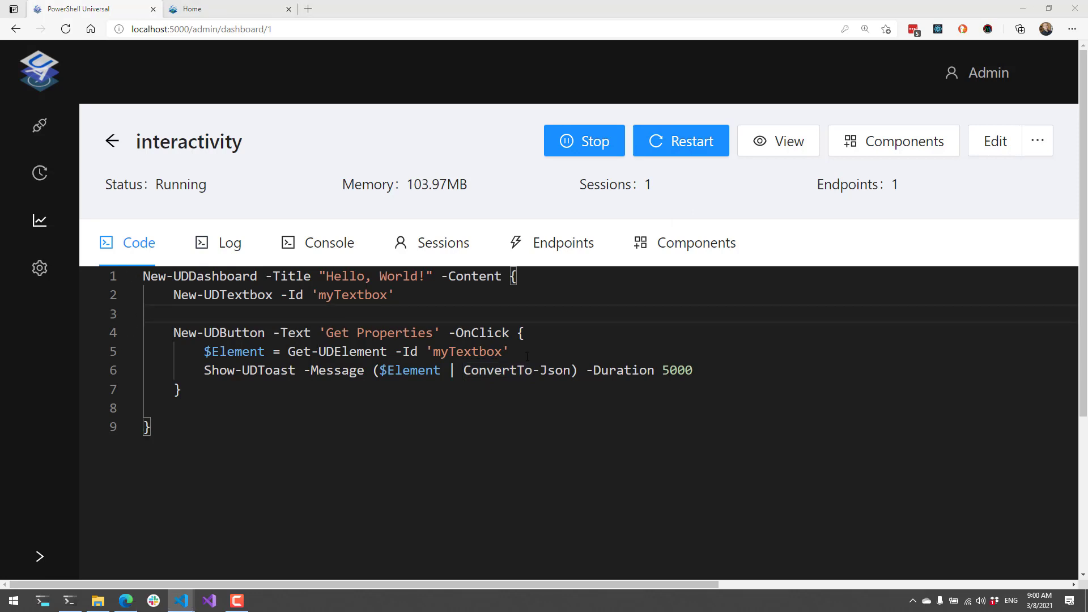
# Change the Show-UDToast message to $Element.value and save the dashboard
pyautogui.click(996, 141)
pyautogui.write('.valu')
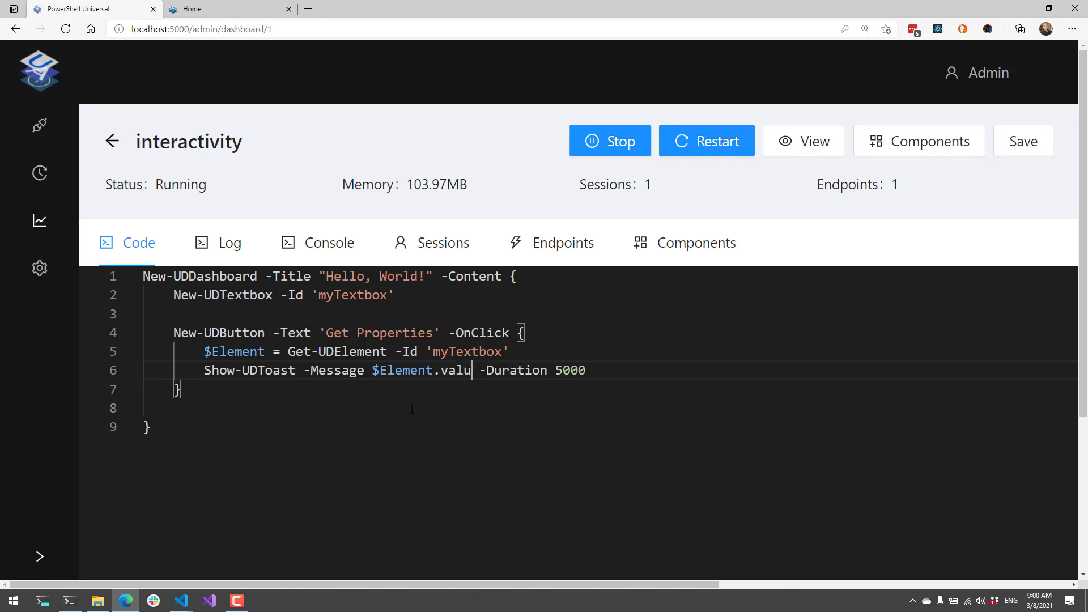
pyautogui.write('e')
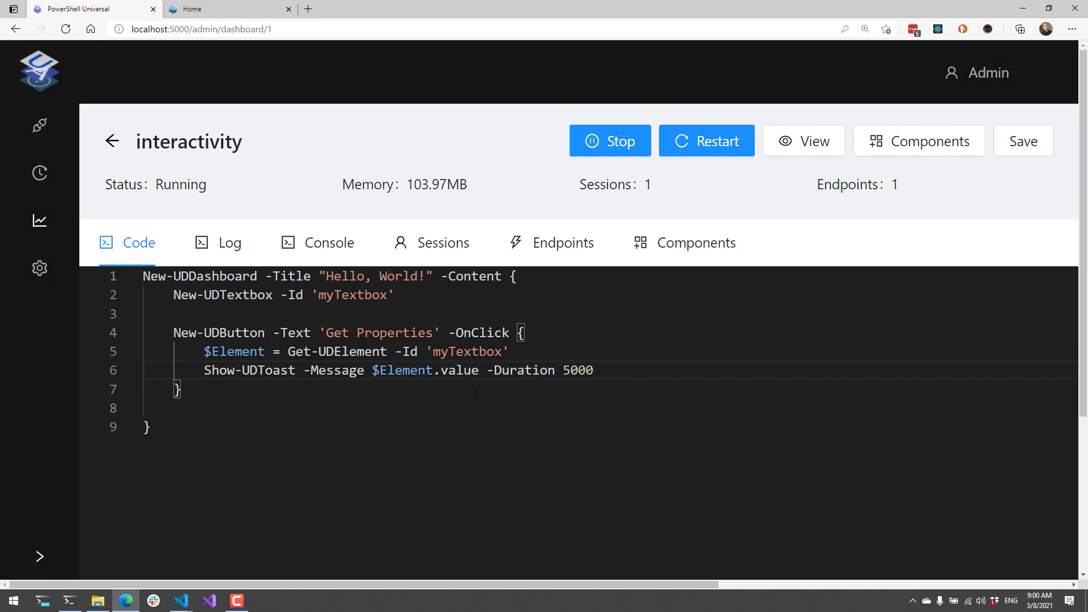
pyautogui.click(510, 351)
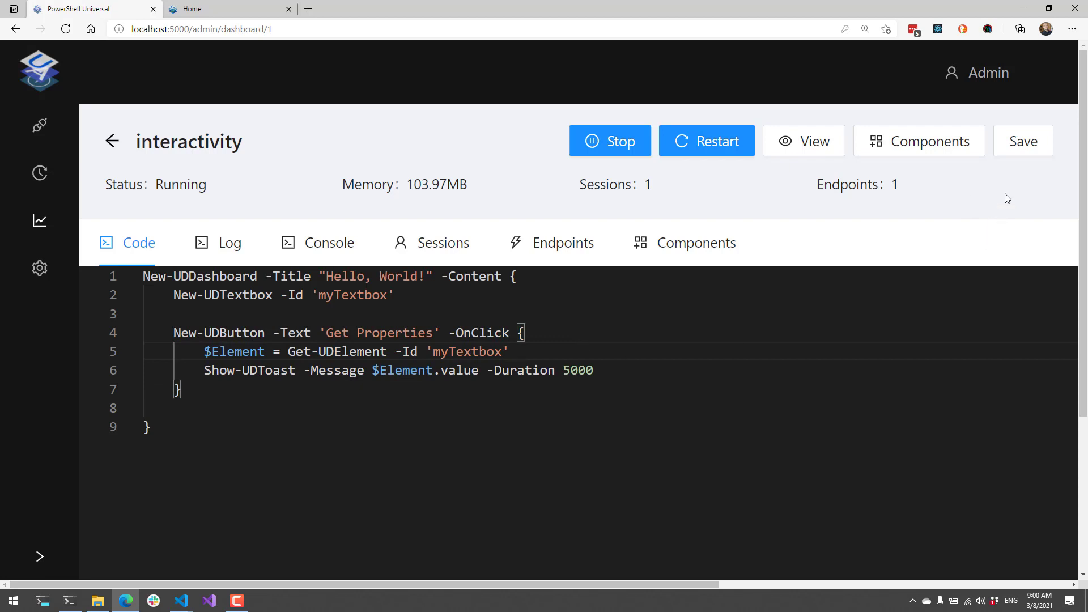
pyautogui.click(1022, 141)
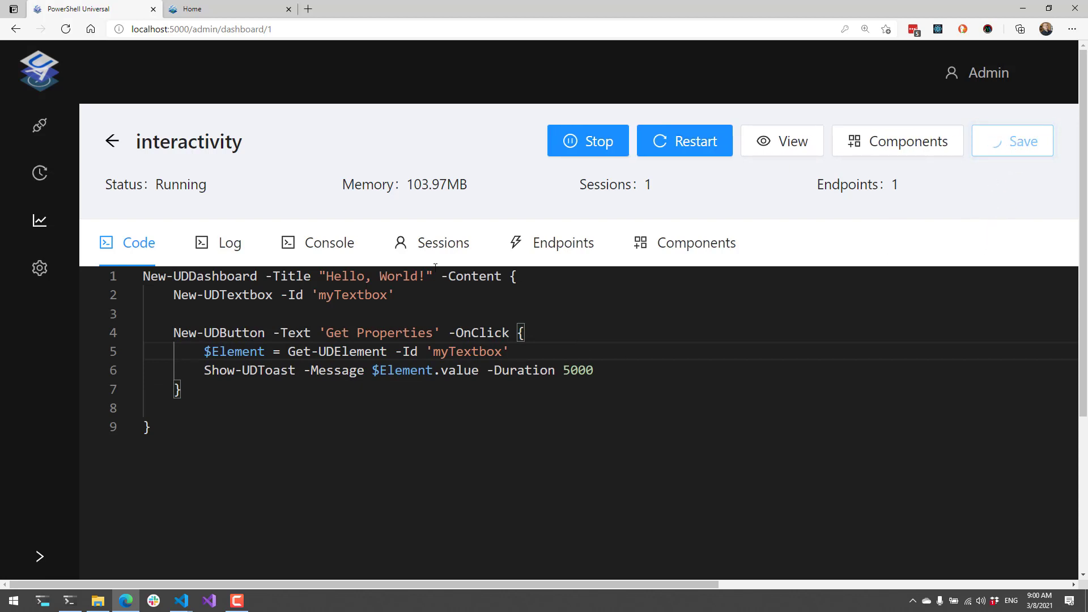
# Enter 'Test' in the live textbox and show its value in a toast
pyautogui.click(1013, 141)
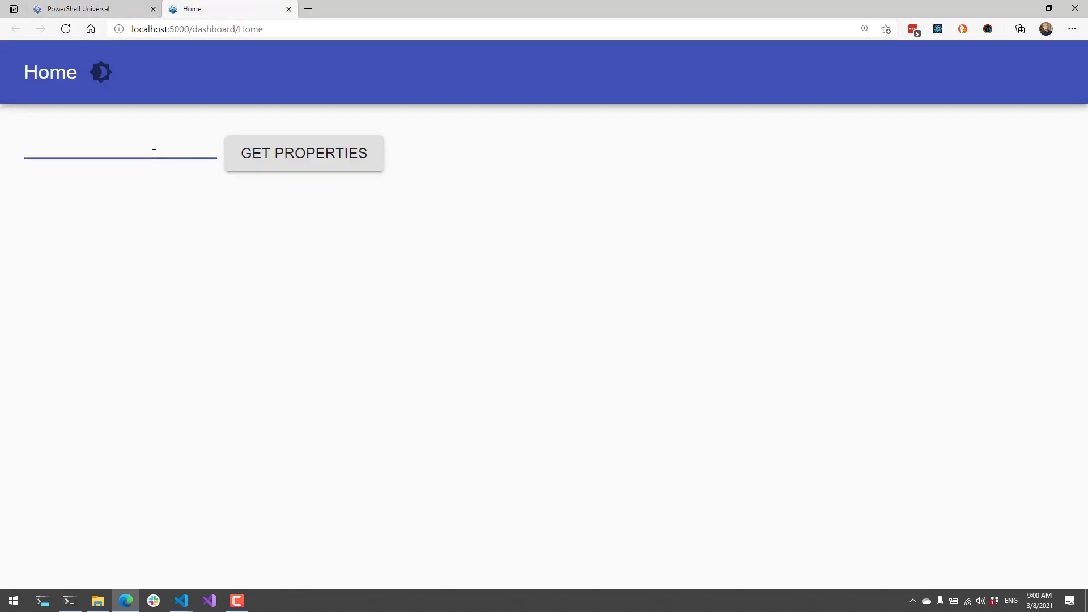
pyautogui.write('Test')
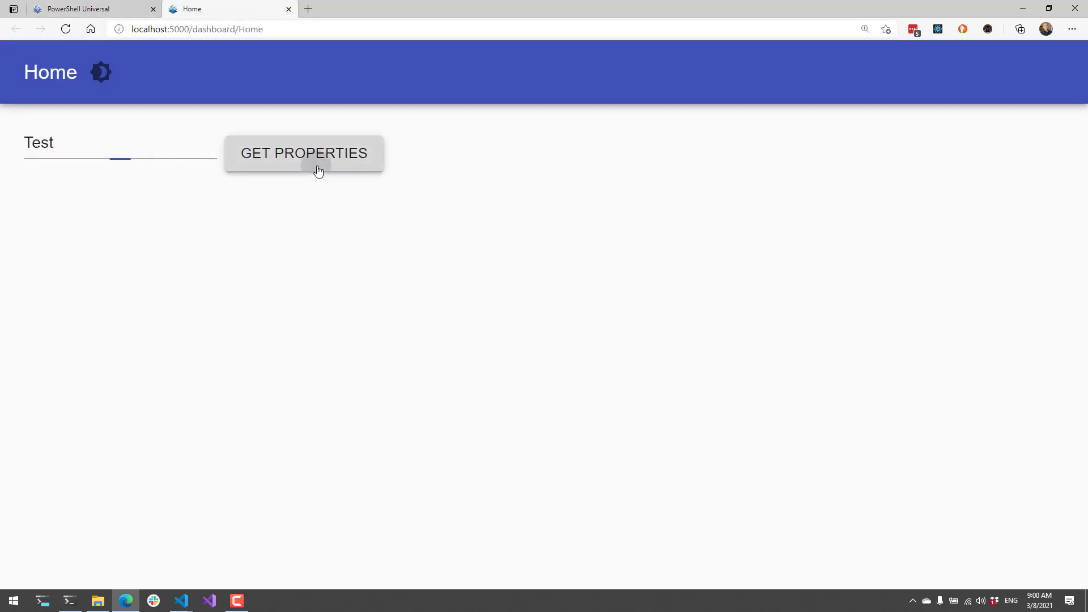
pyautogui.click(304, 154)
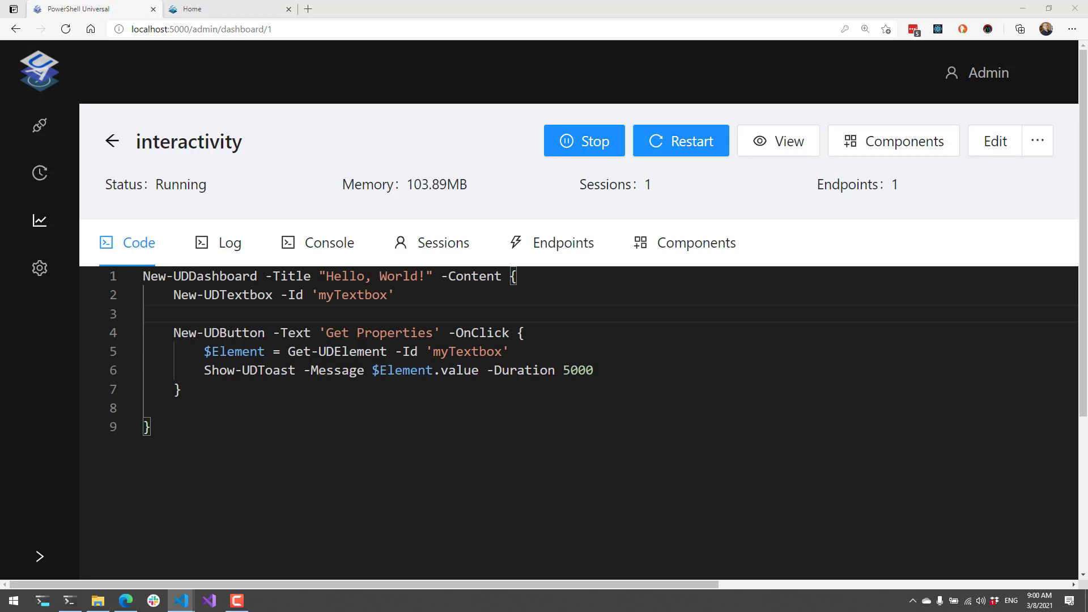
# Review the Set Properties button's Set-UDElement code for myTextbox, then save the dashboard
pyautogui.click(994, 141)
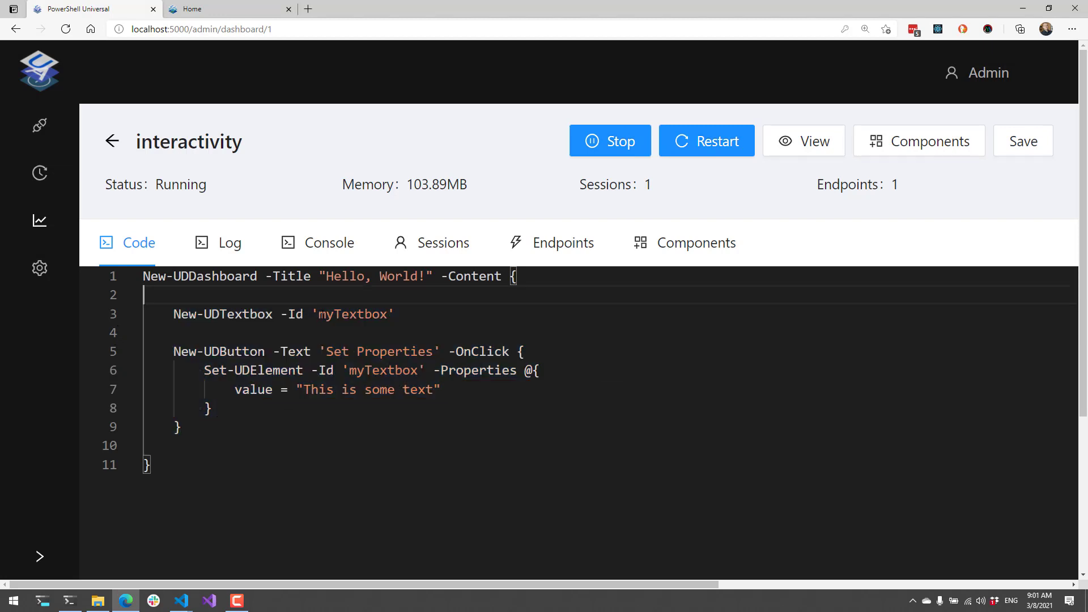
pyautogui.click(394, 314)
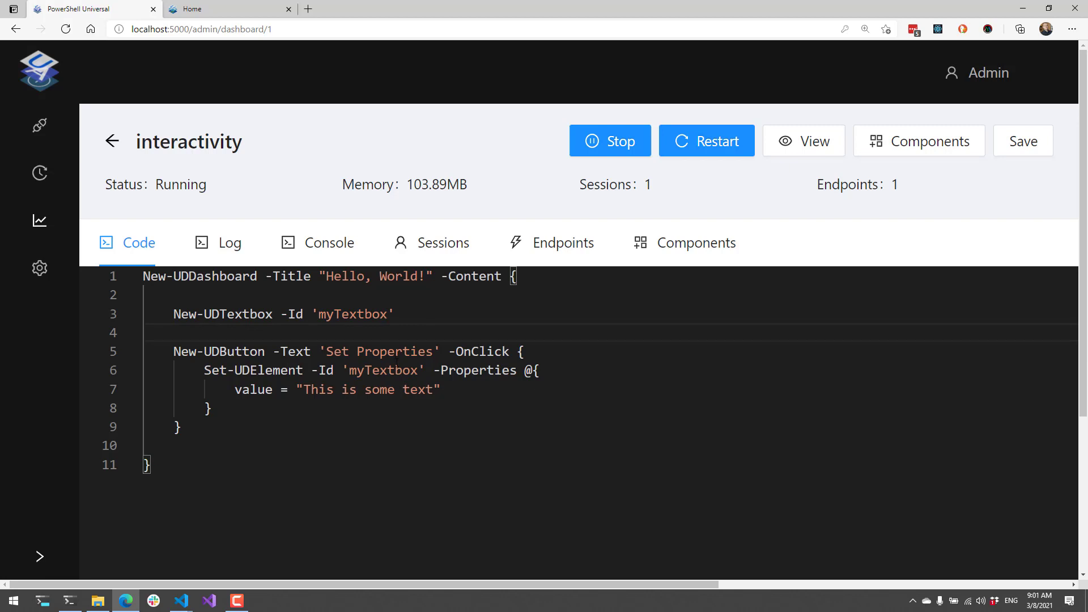
pyautogui.doubleClick(481, 352)
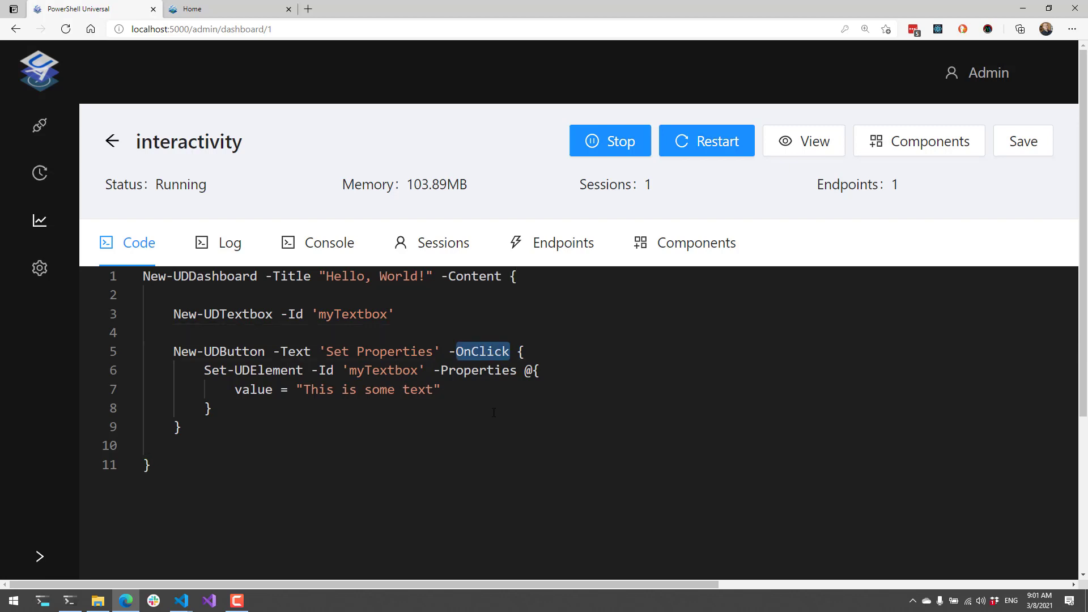
pyautogui.click(204, 370)
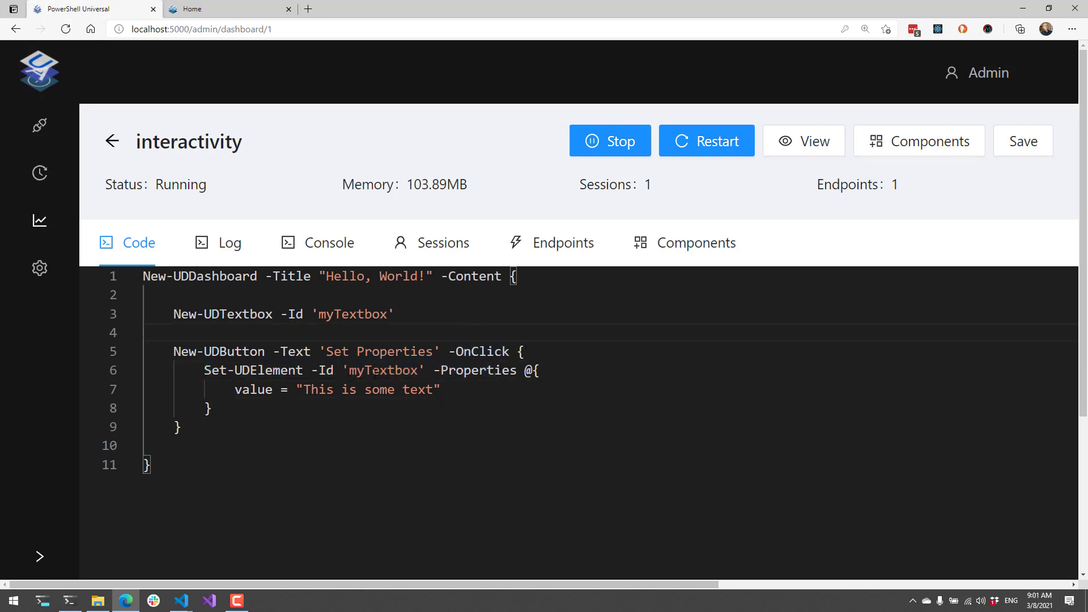
pyautogui.doubleClick(383, 370)
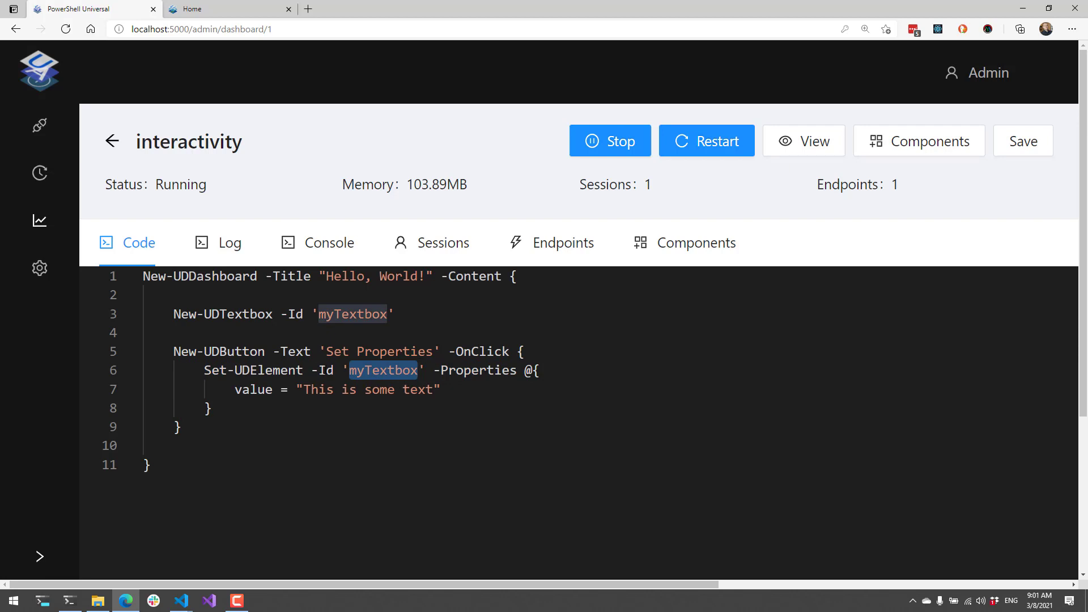
pyautogui.doubleClick(477, 370)
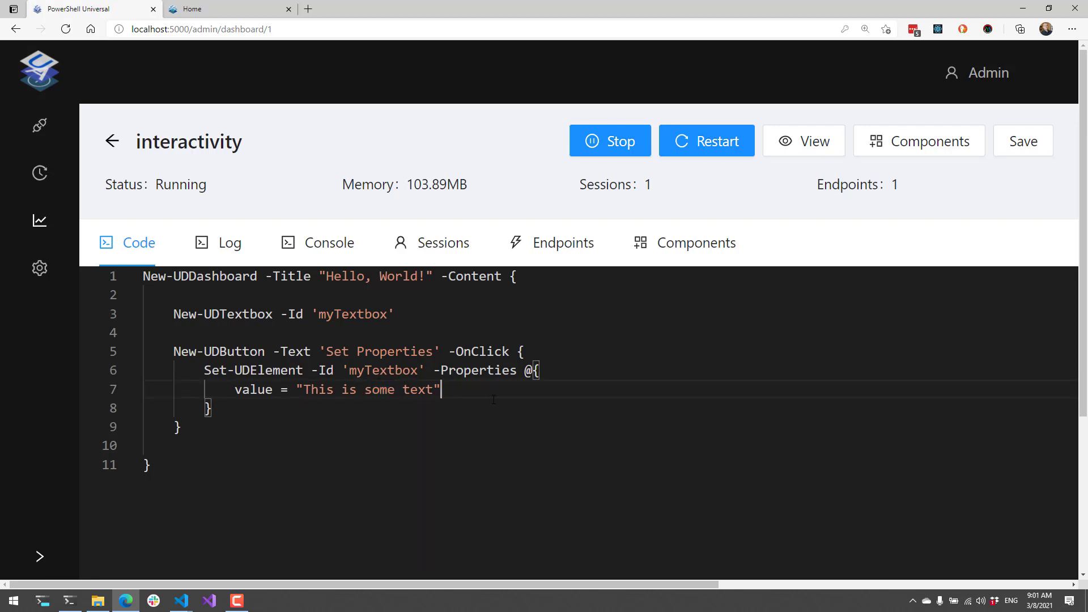
pyautogui.click(1013, 141)
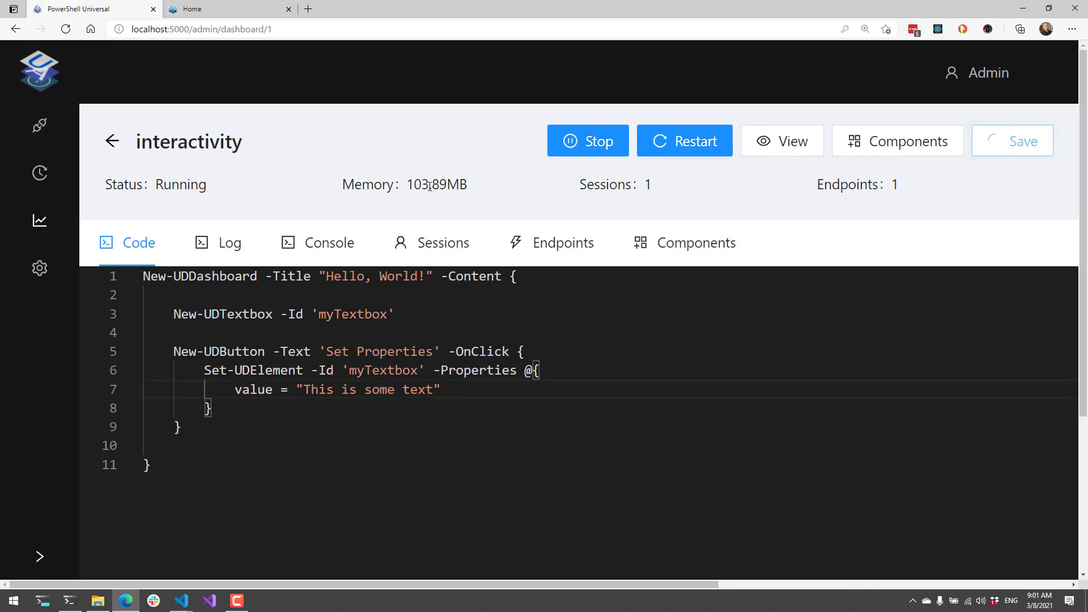
# On the live dashboard, use Set Properties to fill the textbox with 'This is some text'
pyautogui.click(1012, 140)
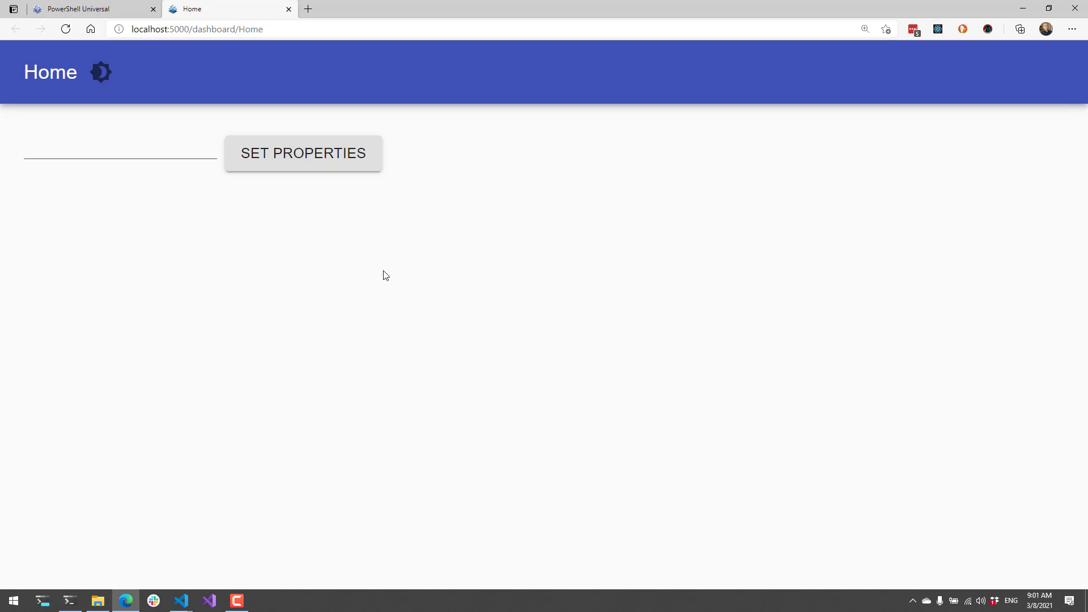
pyautogui.click(303, 153)
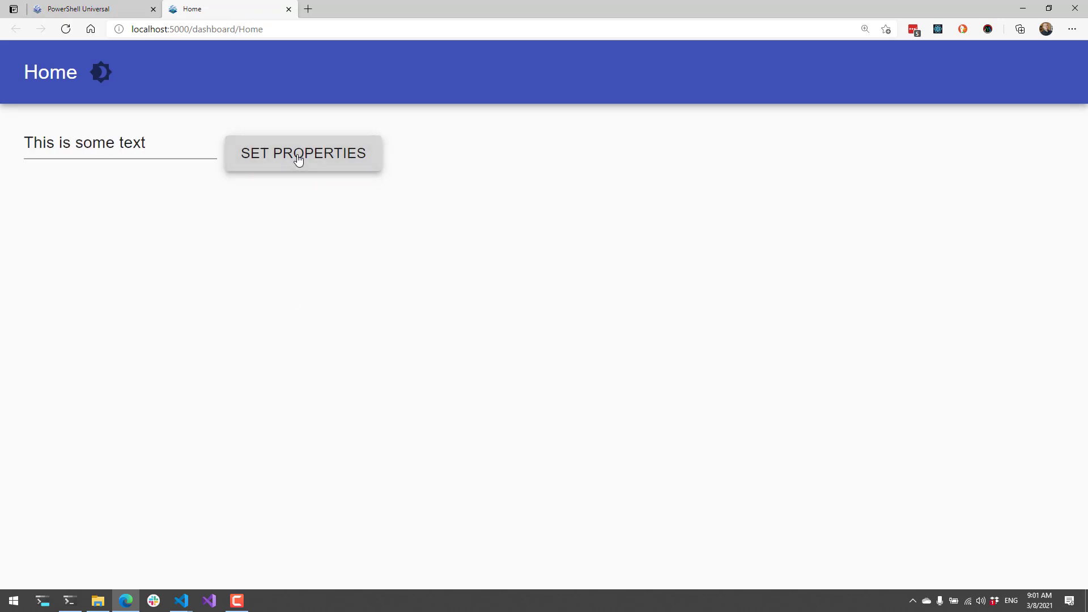
pyautogui.moveTo(372, 419)
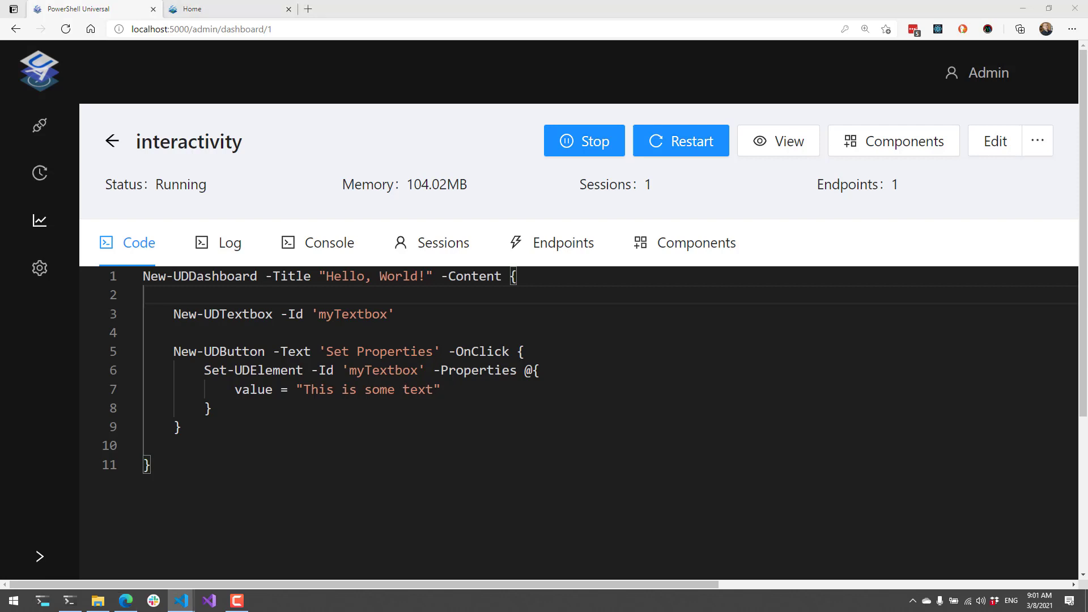
pyautogui.moveTo(971, 153)
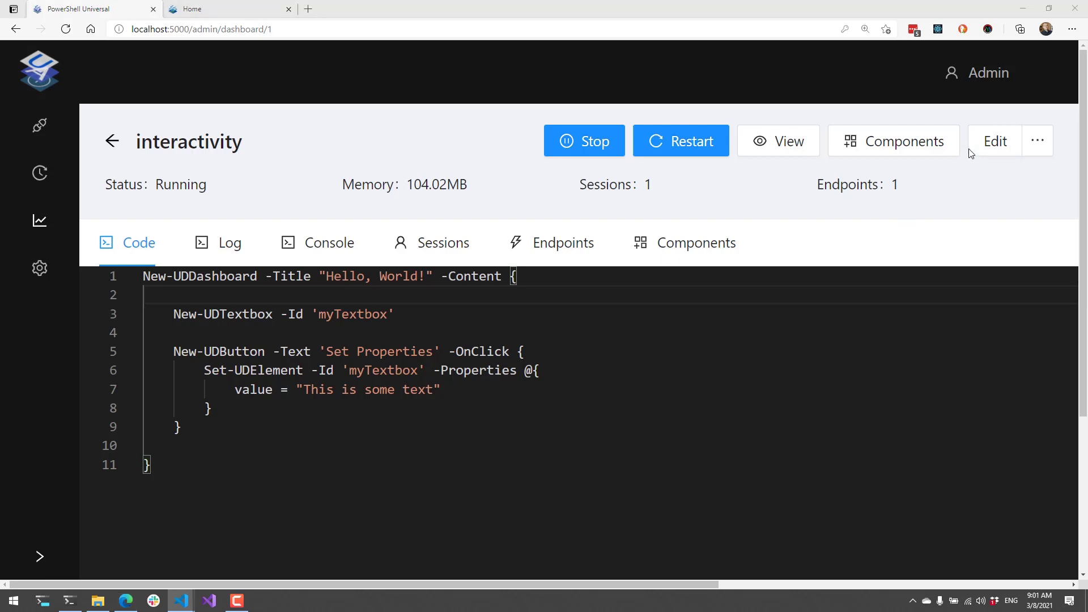
# Replace the code with a New-UDElement container and Add Element button, save, and open the live page
pyautogui.click(995, 141)
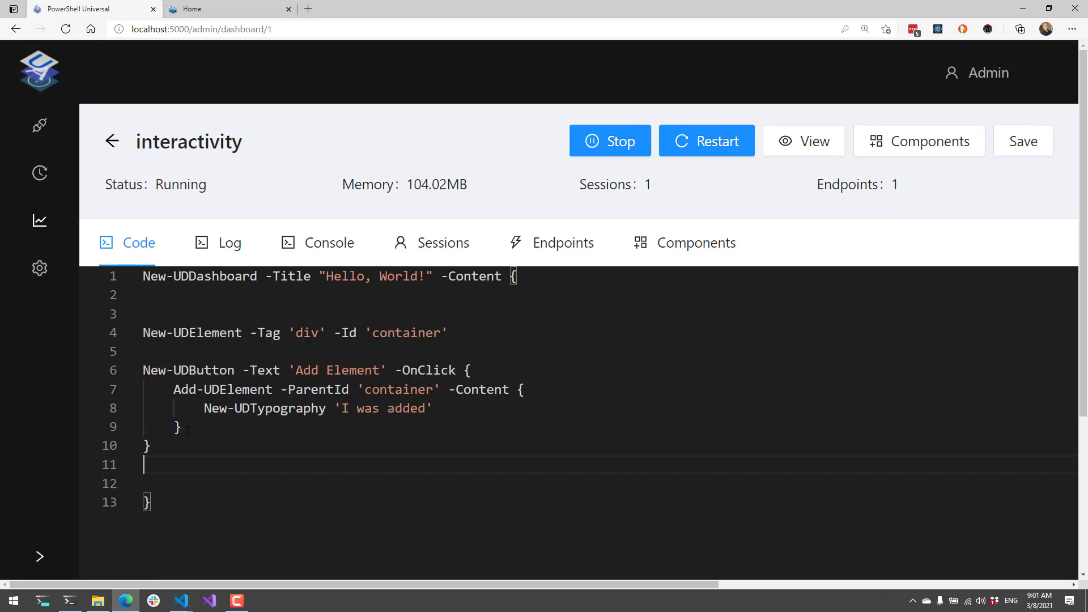
pyautogui.doubleClick(236, 333)
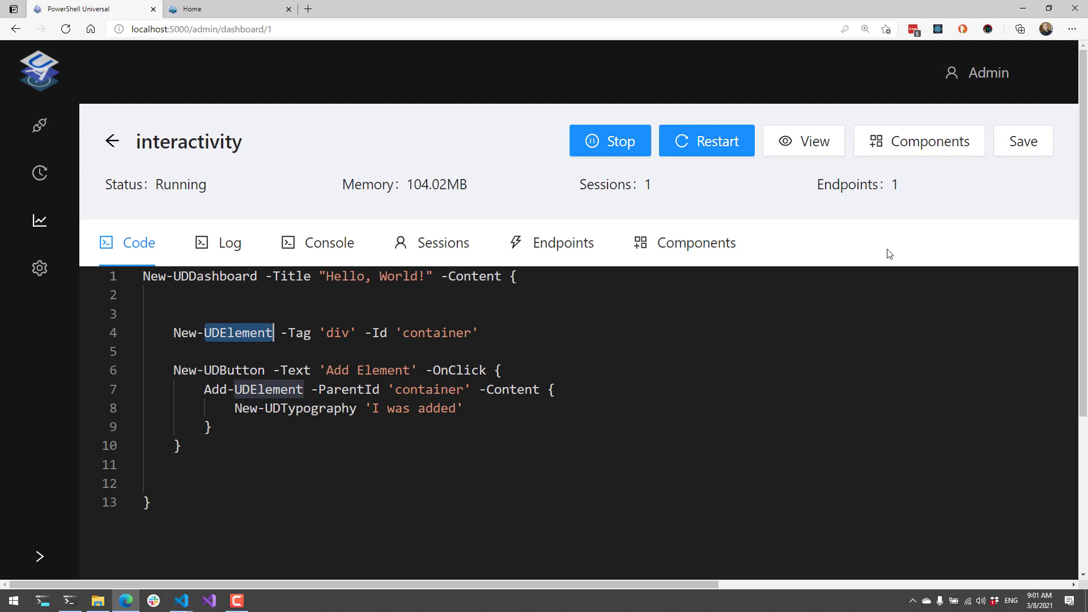
pyautogui.click(1023, 141)
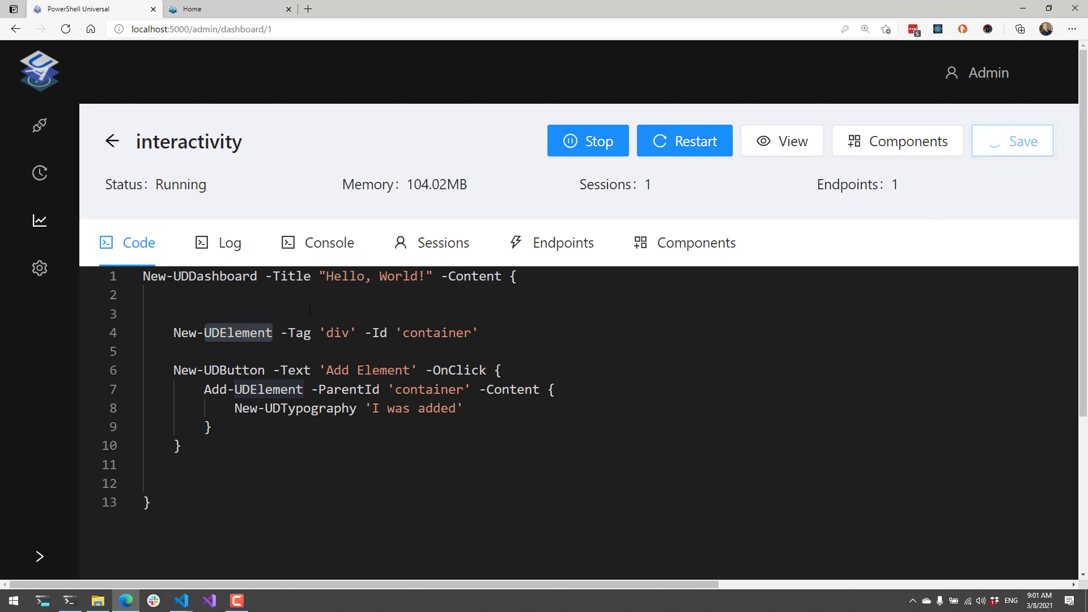
pyautogui.click(1012, 141)
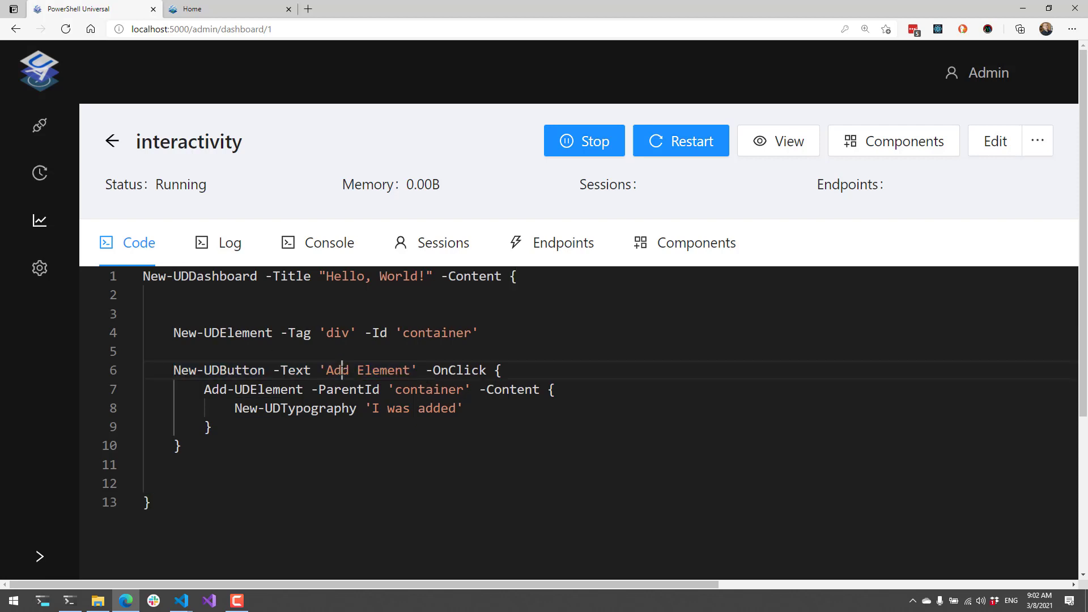
# Review the Add Element button's Add-UDElement Content using New-UDTypography 'I was added'
pyautogui.doubleClick(460, 370)
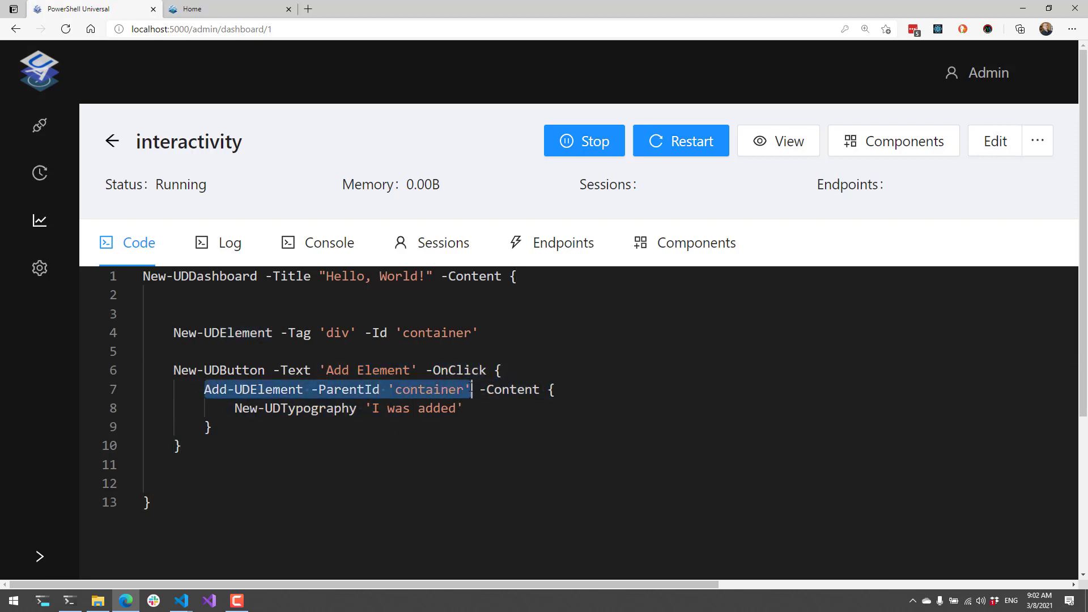
pyautogui.click(511, 390)
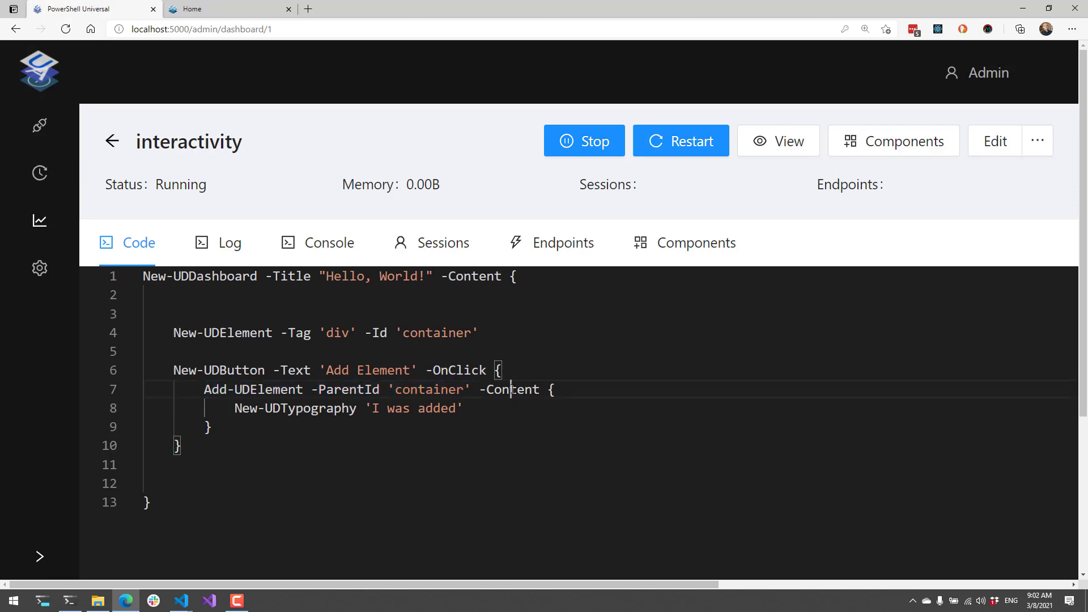
pyautogui.doubleClick(512, 390)
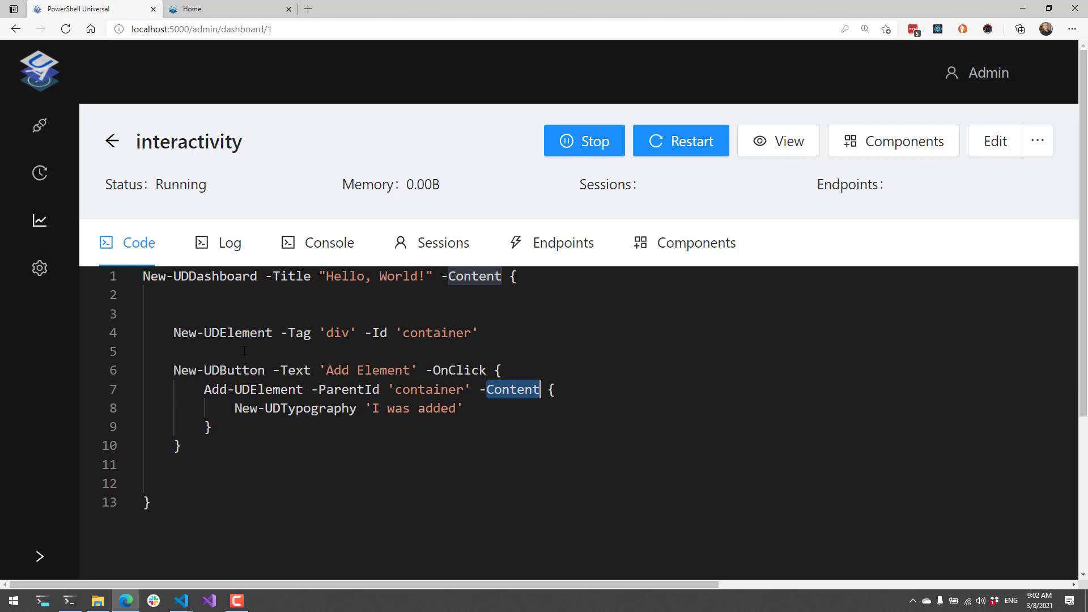
pyautogui.click(477, 333)
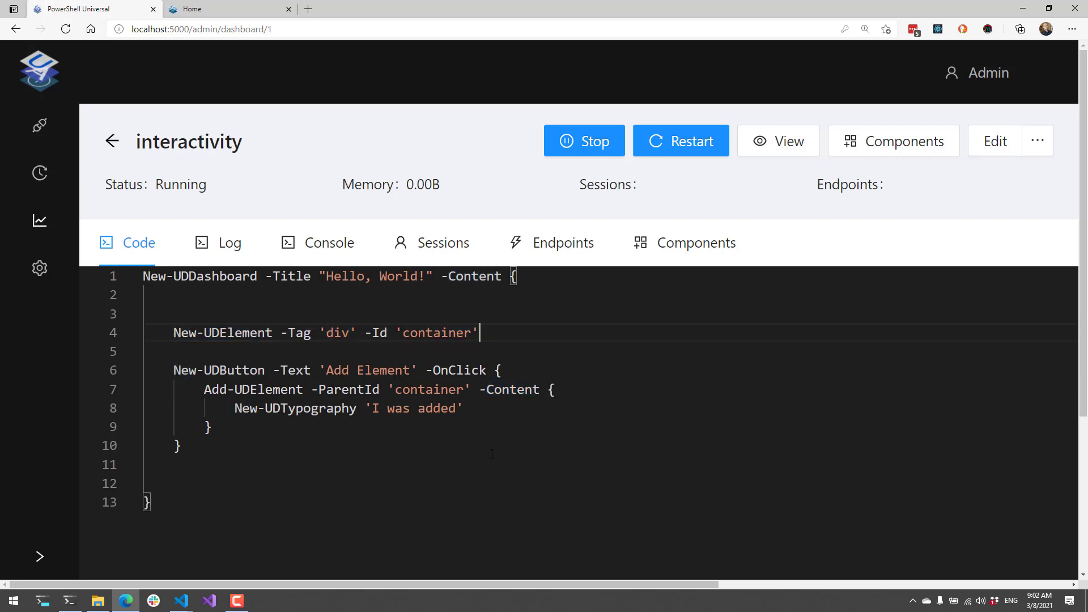
pyautogui.doubleClick(253, 408)
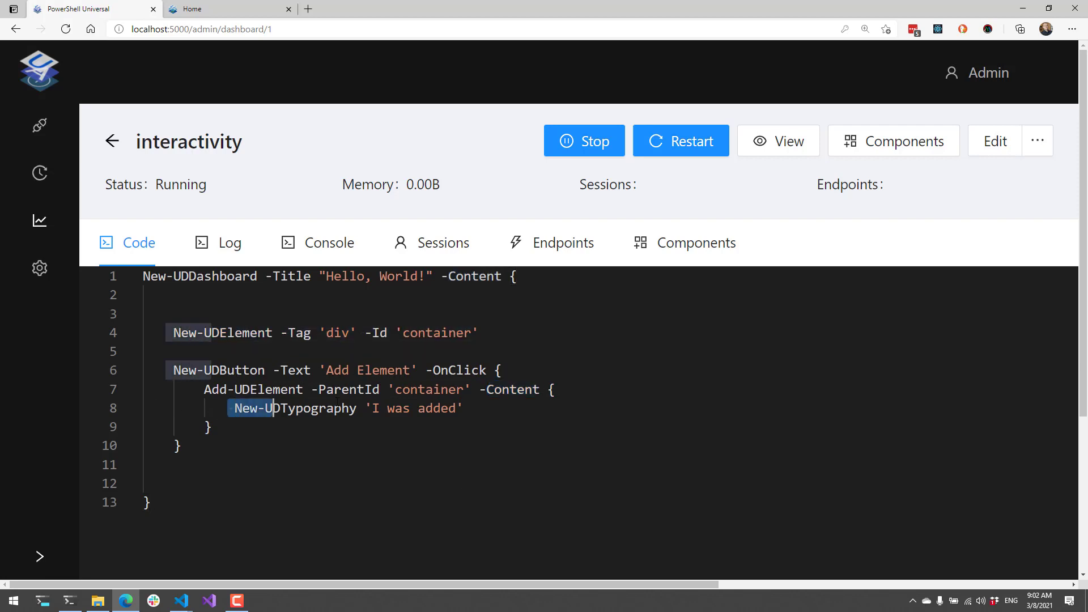
pyautogui.doubleClick(436, 332)
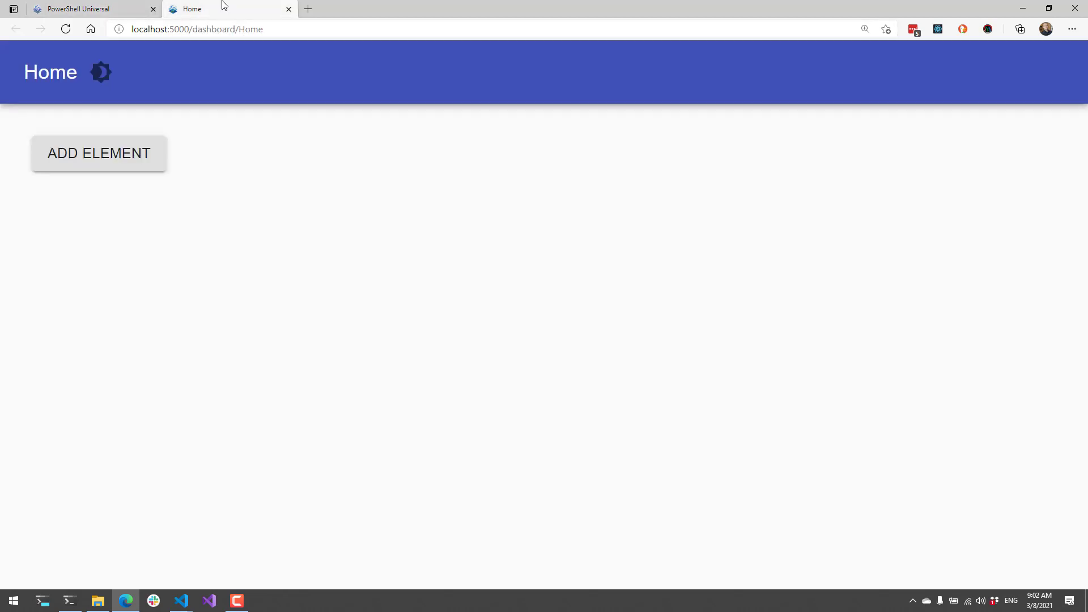
# Insert 'I was added' into the container twice using Add Element
pyautogui.click(98, 153)
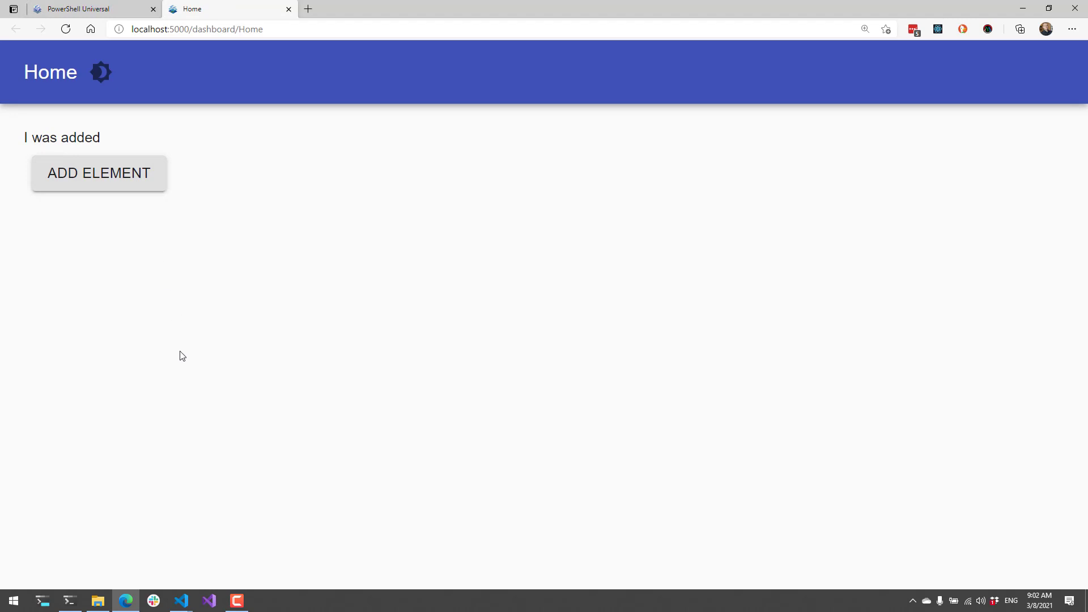
pyautogui.moveTo(102, 187)
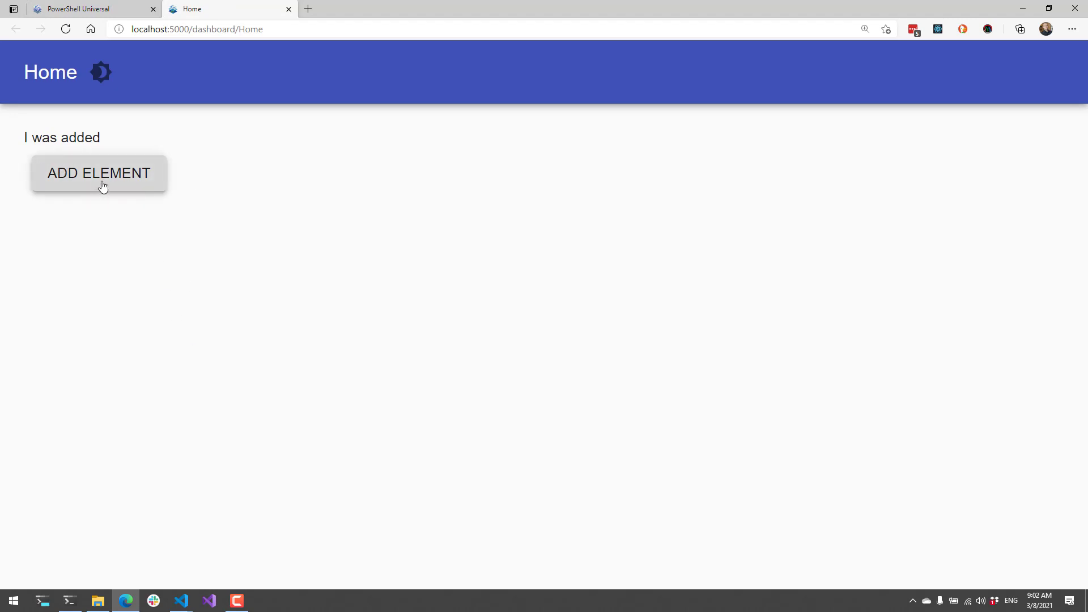
pyautogui.click(99, 173)
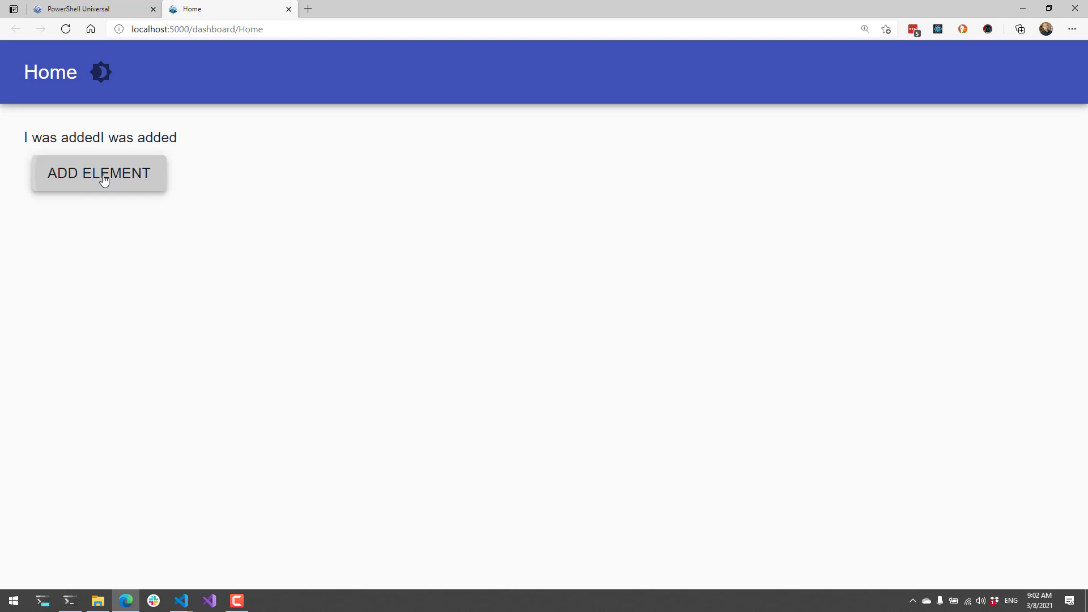
pyautogui.moveTo(231, 390)
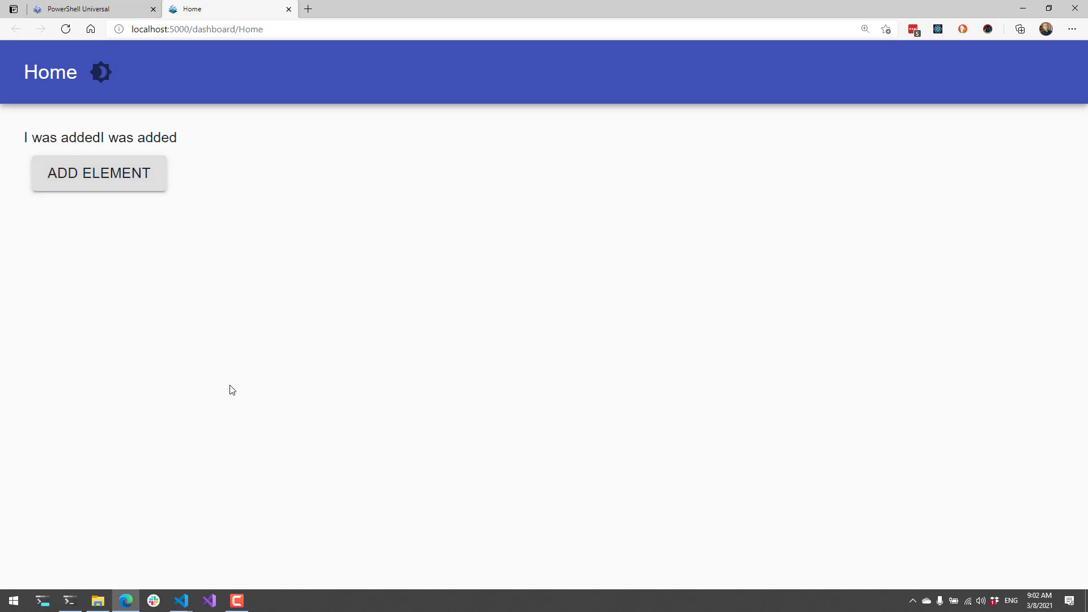
pyautogui.moveTo(334, 395)
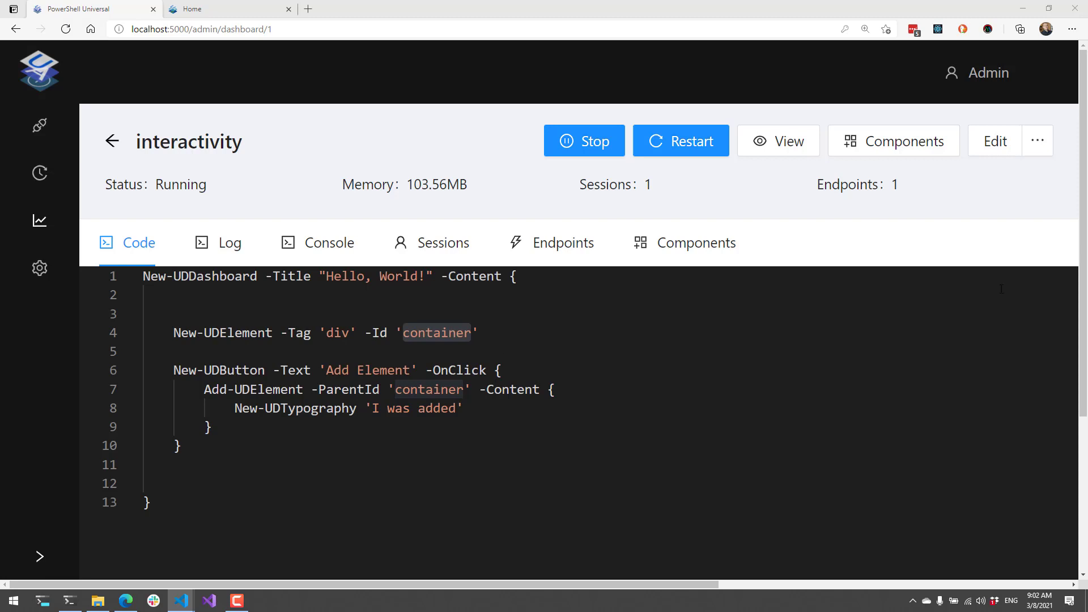
# Add a 'Clear Element' button that clears the container, save, and view the live dashboard
pyautogui.click(995, 141)
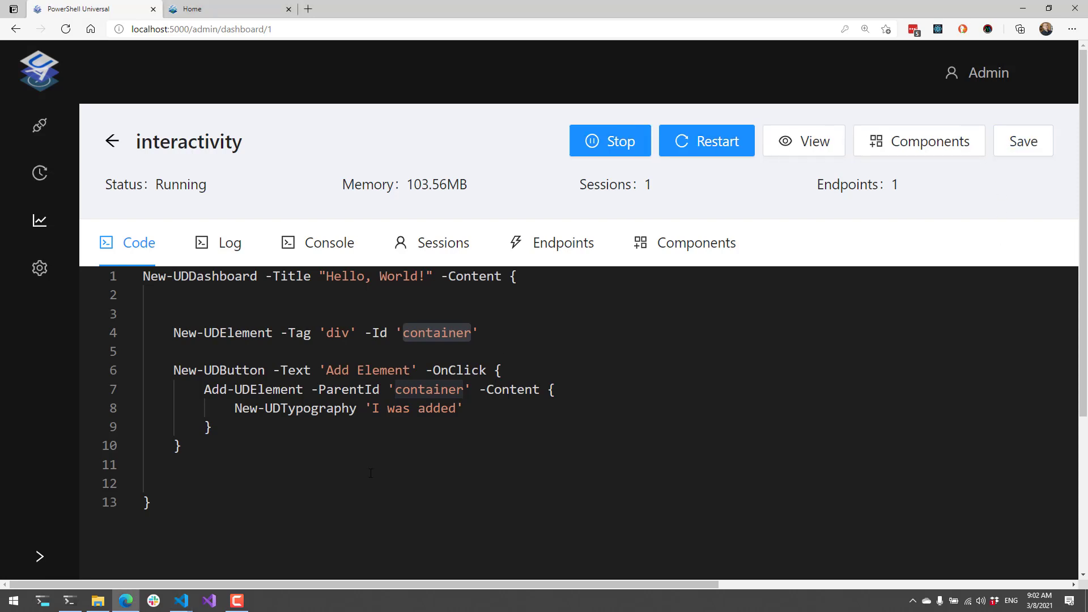
pyautogui.write("New-UDButton -Text 'Clear Element' -OnClick {")
pyautogui.write("Clear-UDElement -Id 'container'")
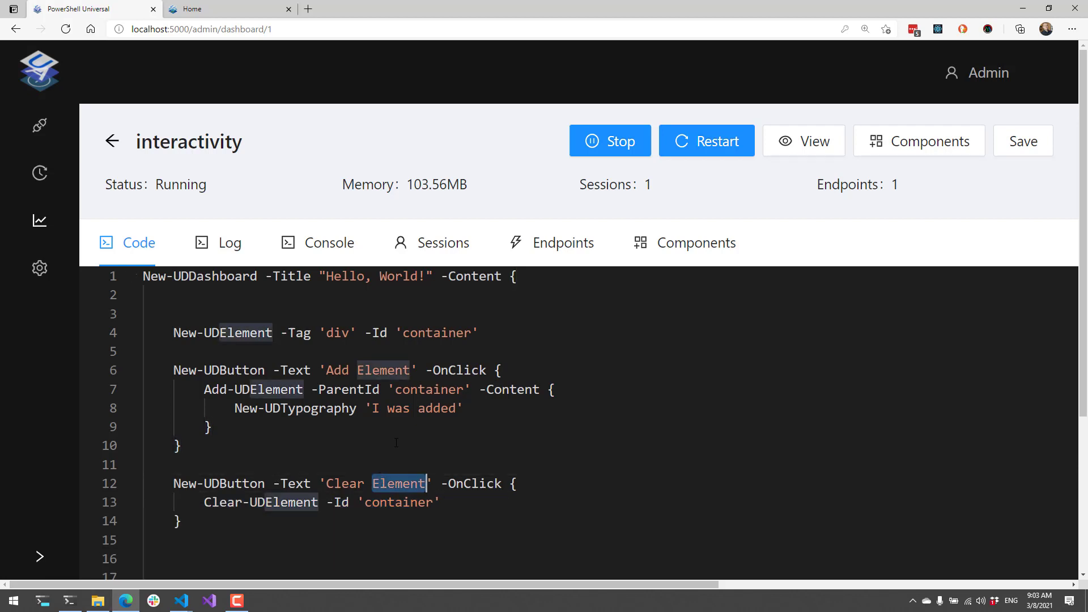
pyautogui.scroll(-3)
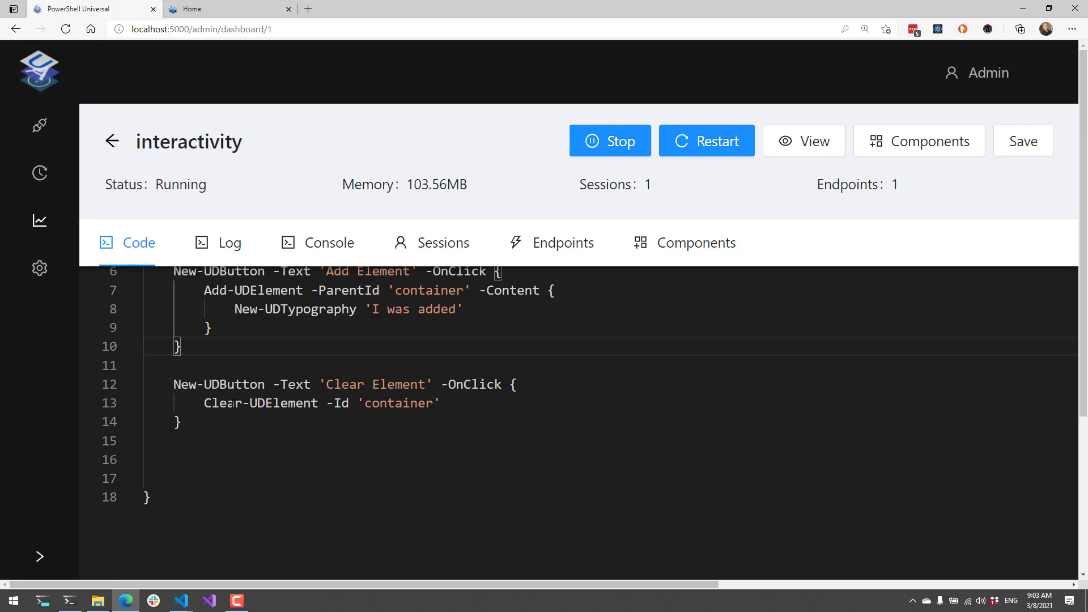
pyautogui.doubleClick(398, 453)
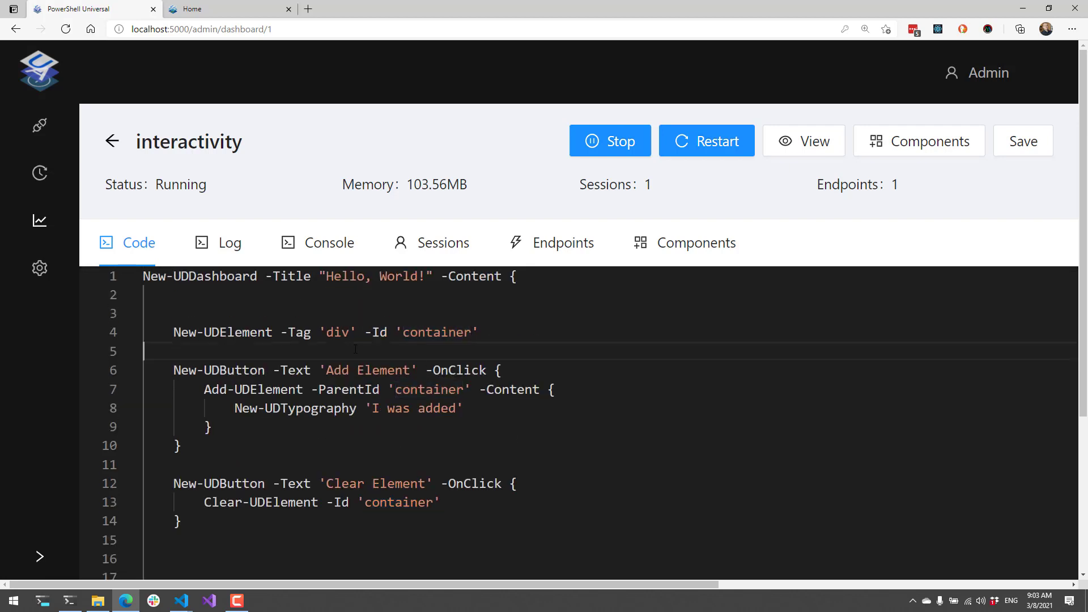
pyautogui.click(1023, 141)
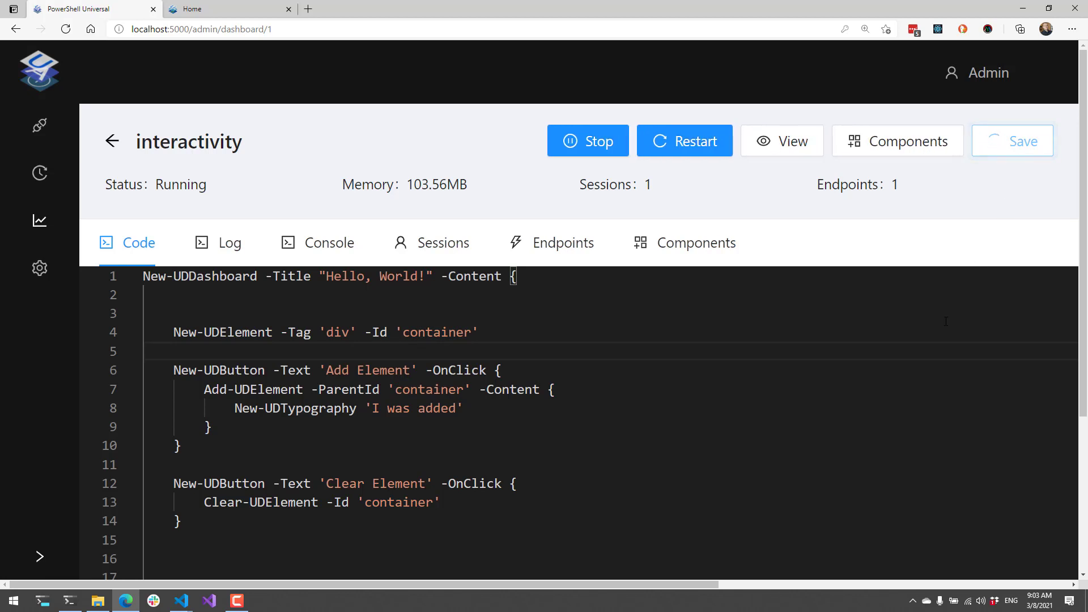
pyautogui.click(1012, 141)
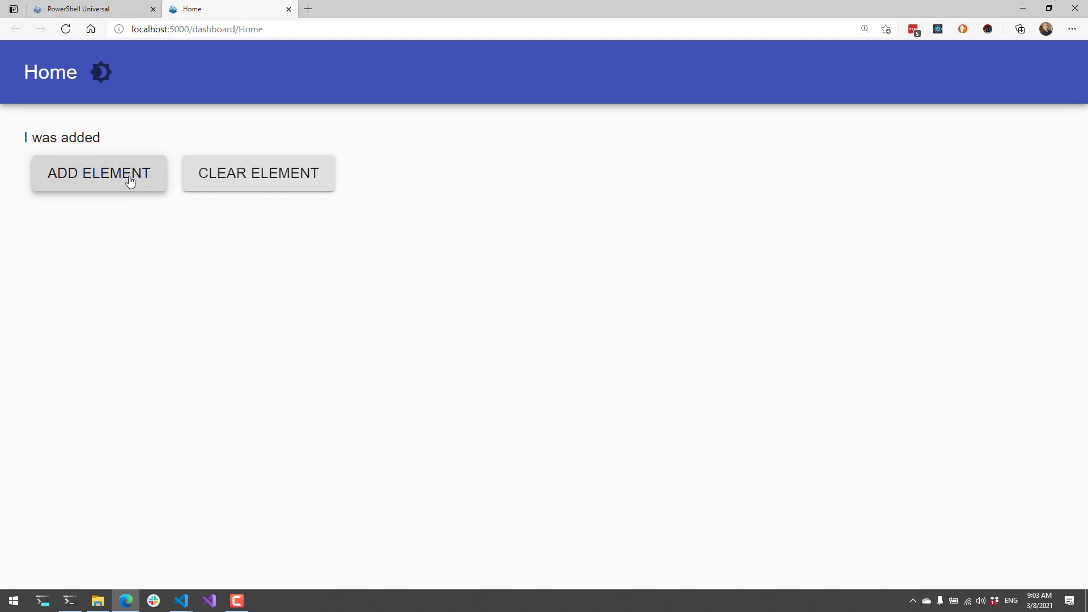
# Add 'I was added' lines, empty them with Clear Element, then add a line again
pyautogui.click(99, 173)
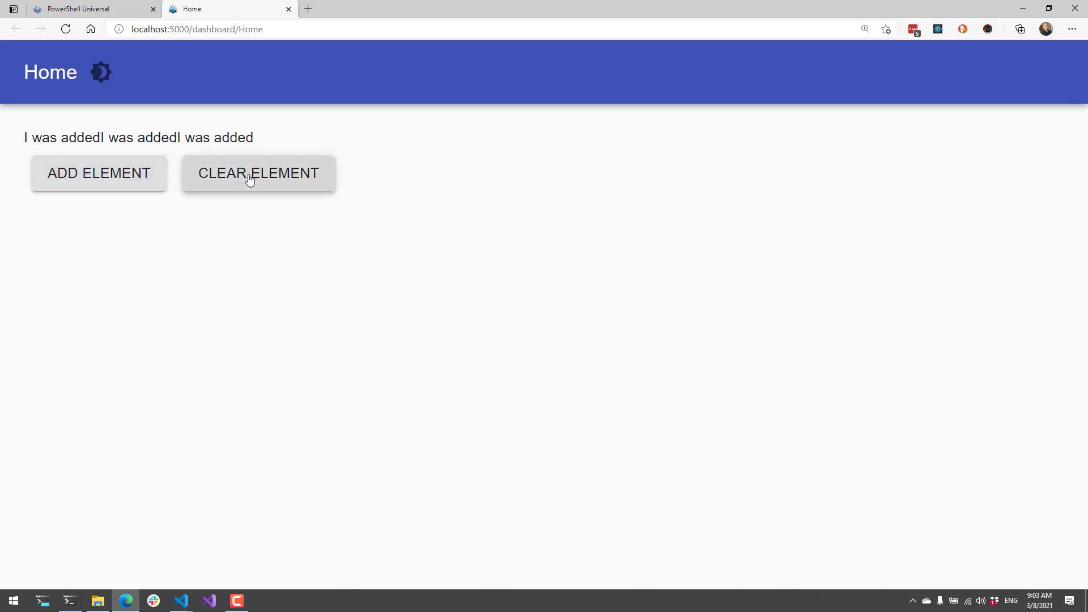
pyautogui.click(258, 173)
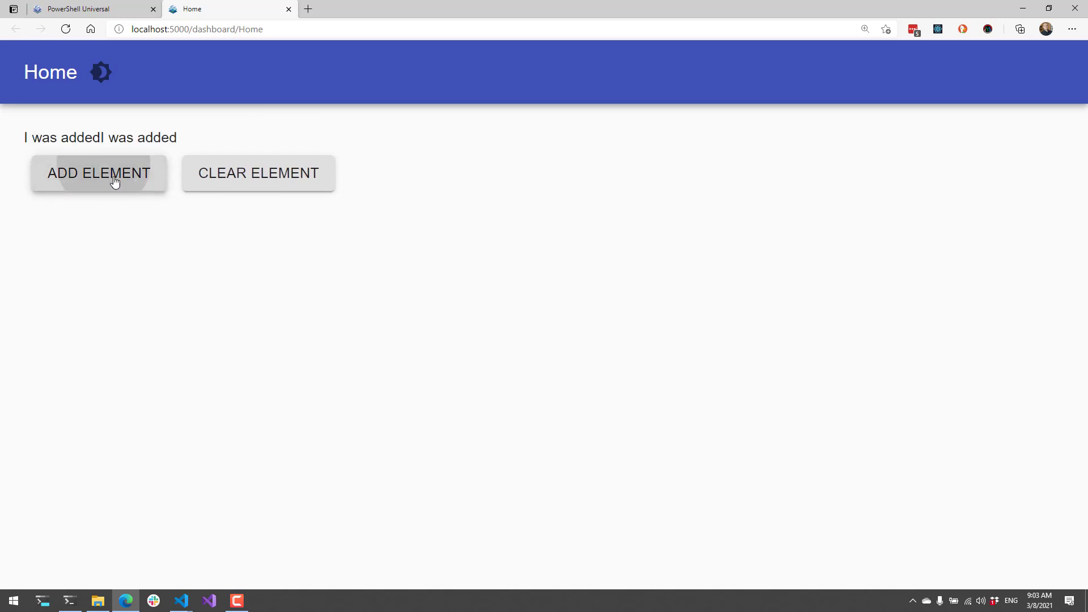
pyautogui.click(258, 173)
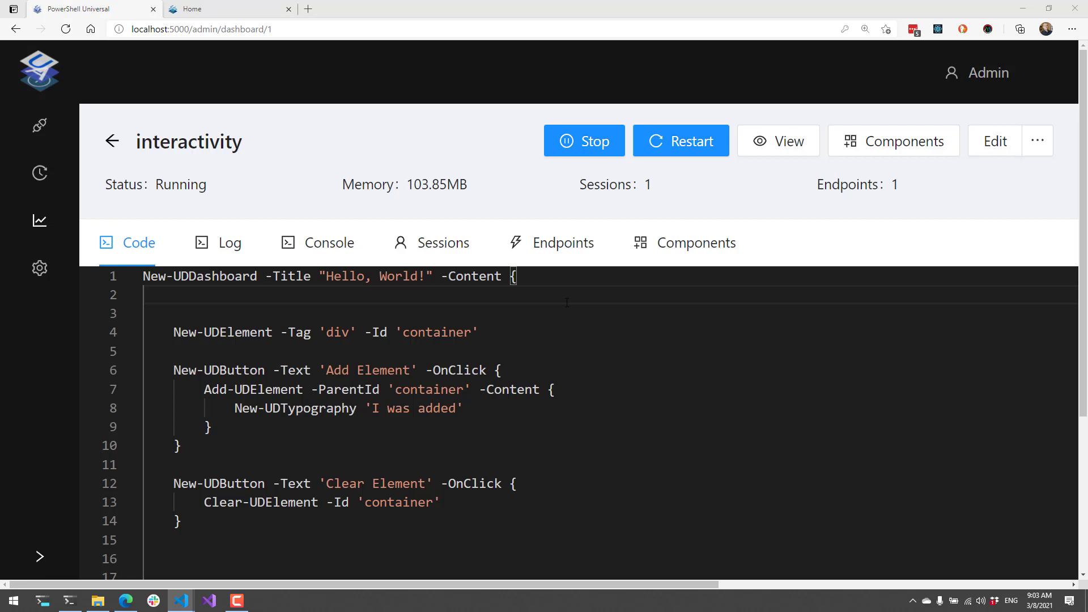
# Replace the dashboard with a Hello element and Remove Element button, highlighting New-UDButton and Remove-UDElement, then save
pyautogui.click(994, 142)
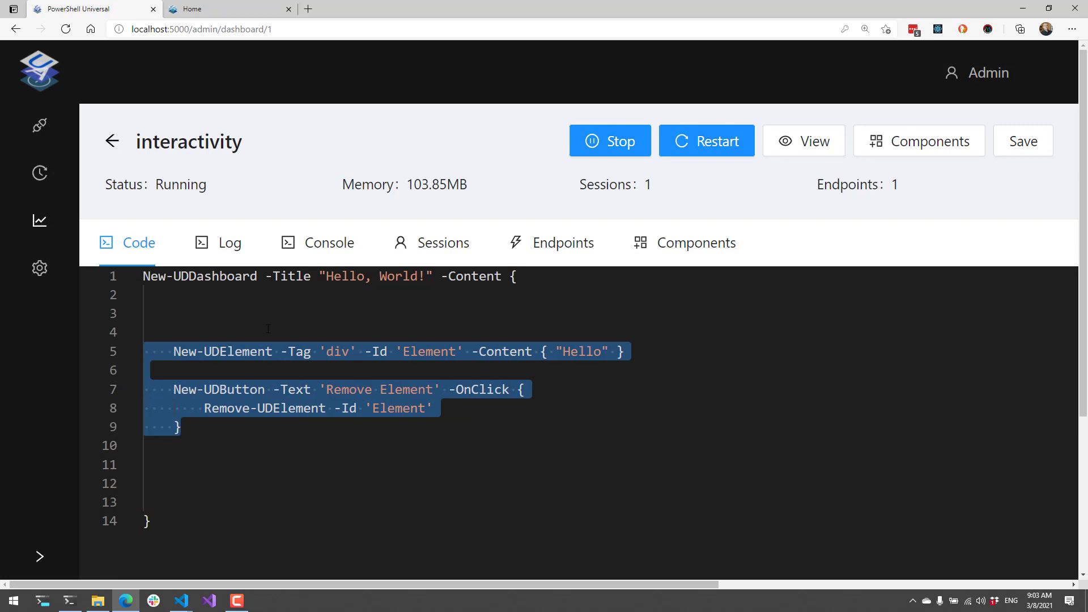
pyautogui.doubleClick(429, 352)
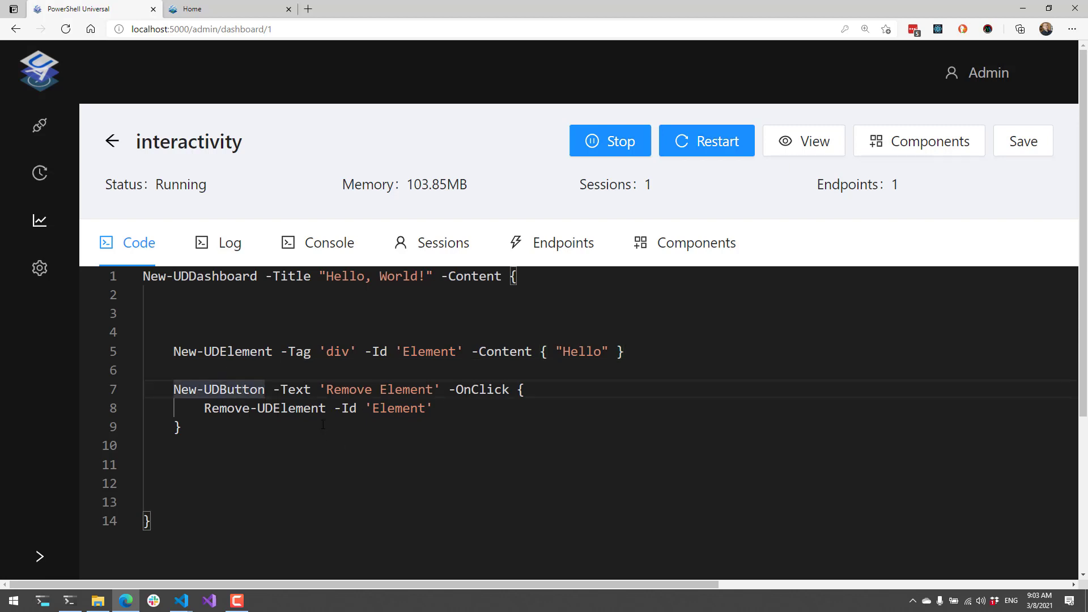
pyautogui.doubleClick(345, 390)
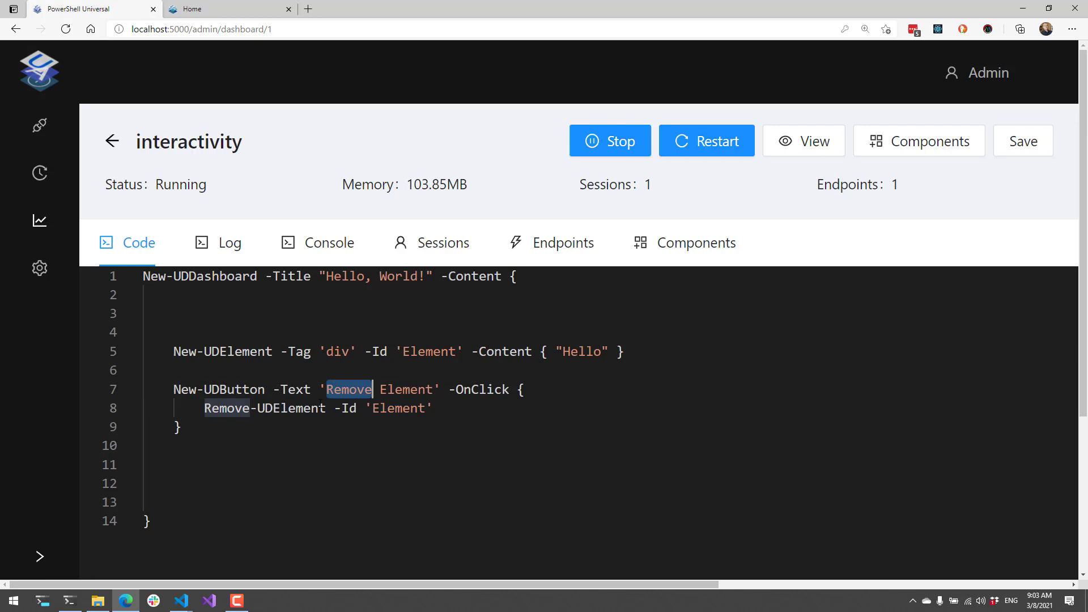
pyautogui.doubleClick(284, 408)
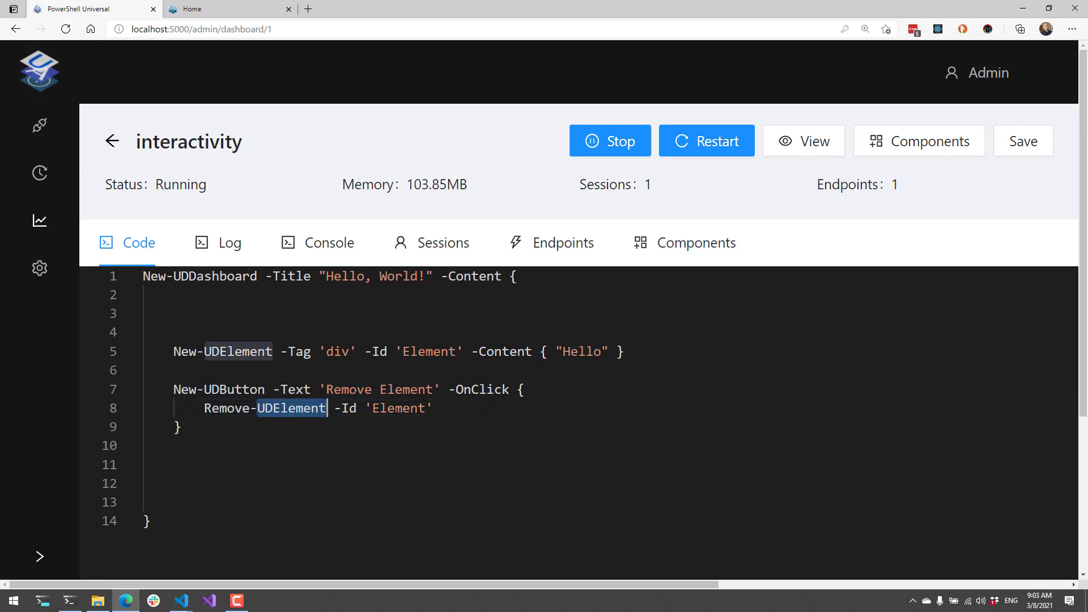
pyautogui.click(445, 331)
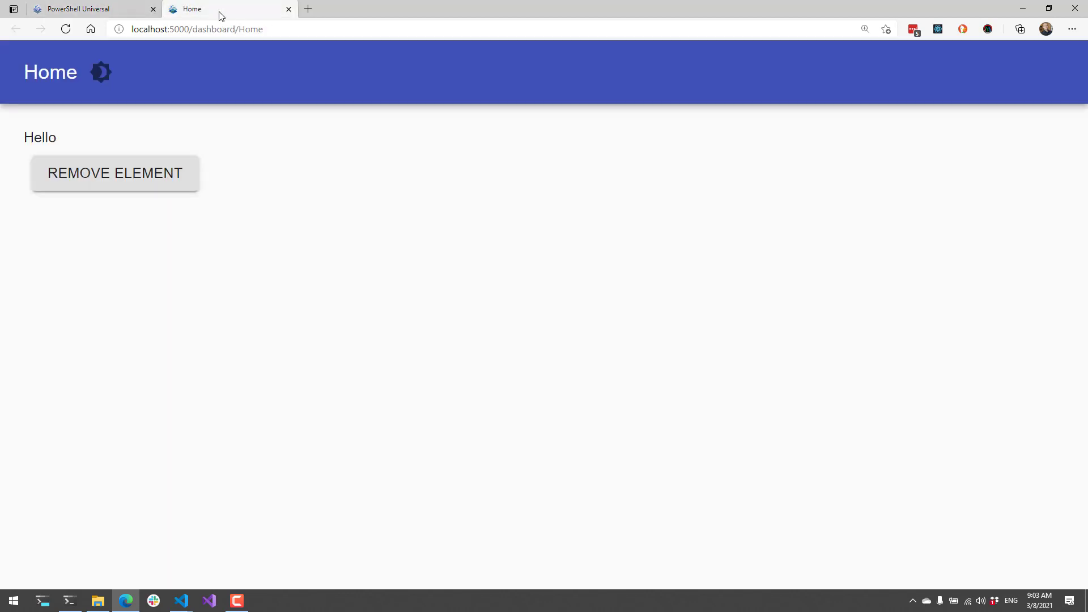
pyautogui.moveTo(204, 351)
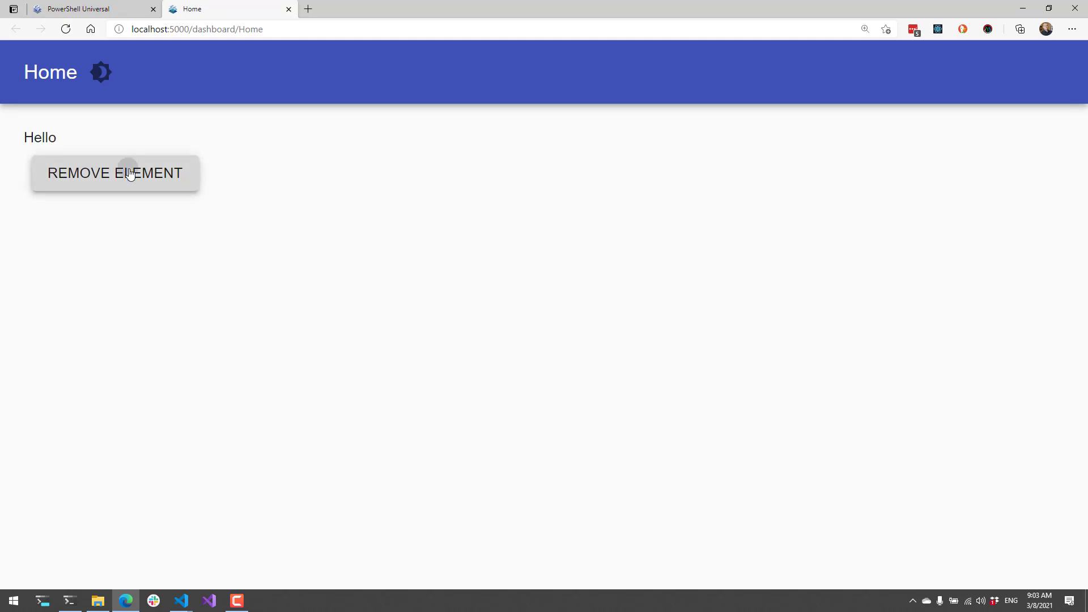
# Remove the Hello element from the live dashboard page
pyautogui.click(115, 172)
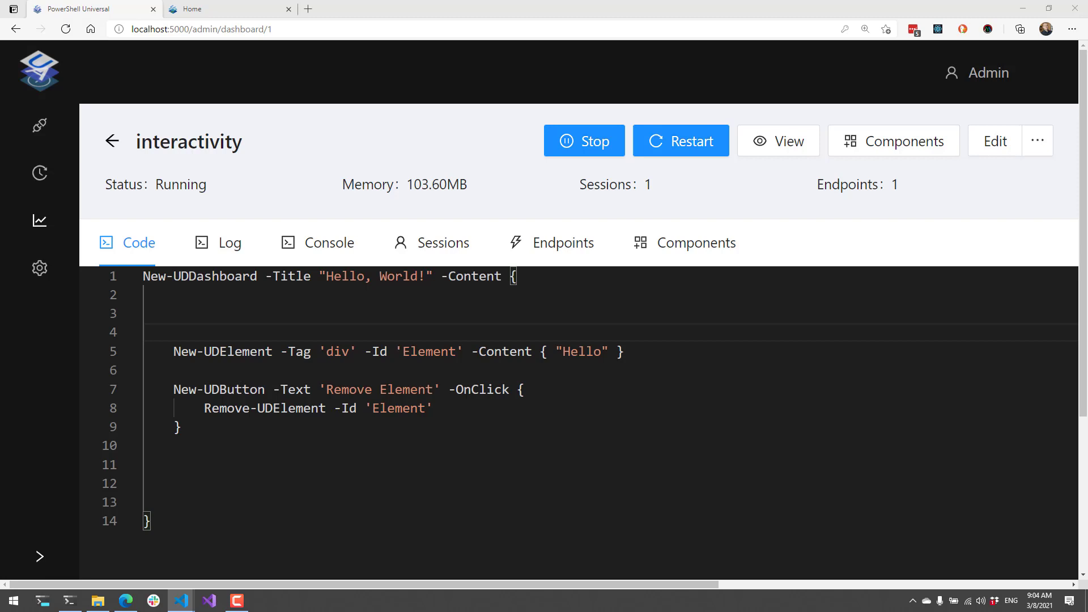
# Paste a New-UDDynamic 'time' region with Get-Date and a Sync-UDElement Refresh Element button, then save
pyautogui.click(993, 141)
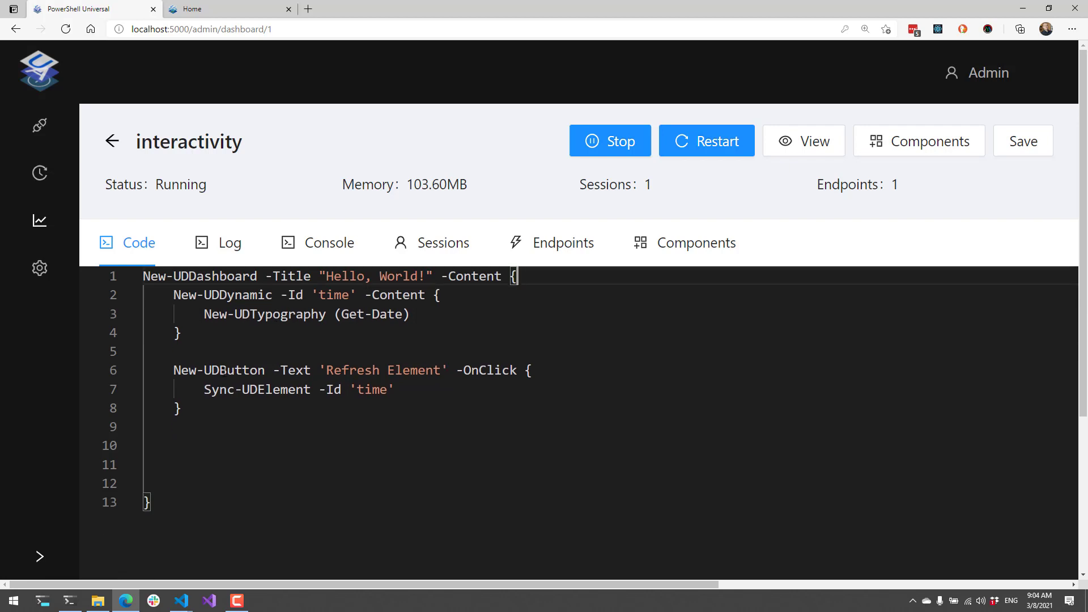
pyautogui.doubleClick(218, 390)
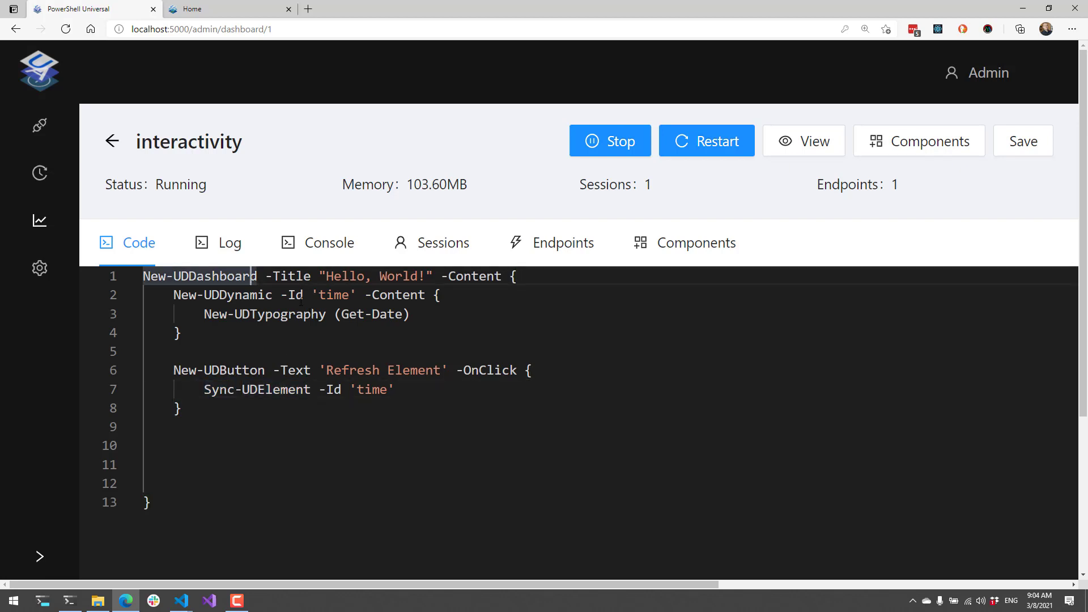
pyautogui.doubleClick(316, 294)
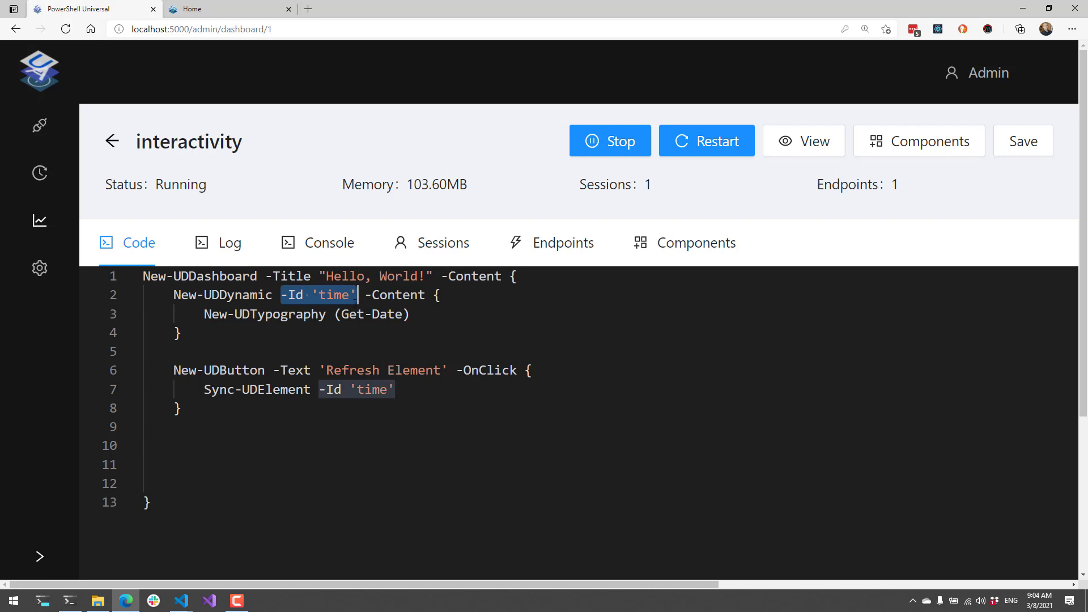
pyautogui.click(411, 315)
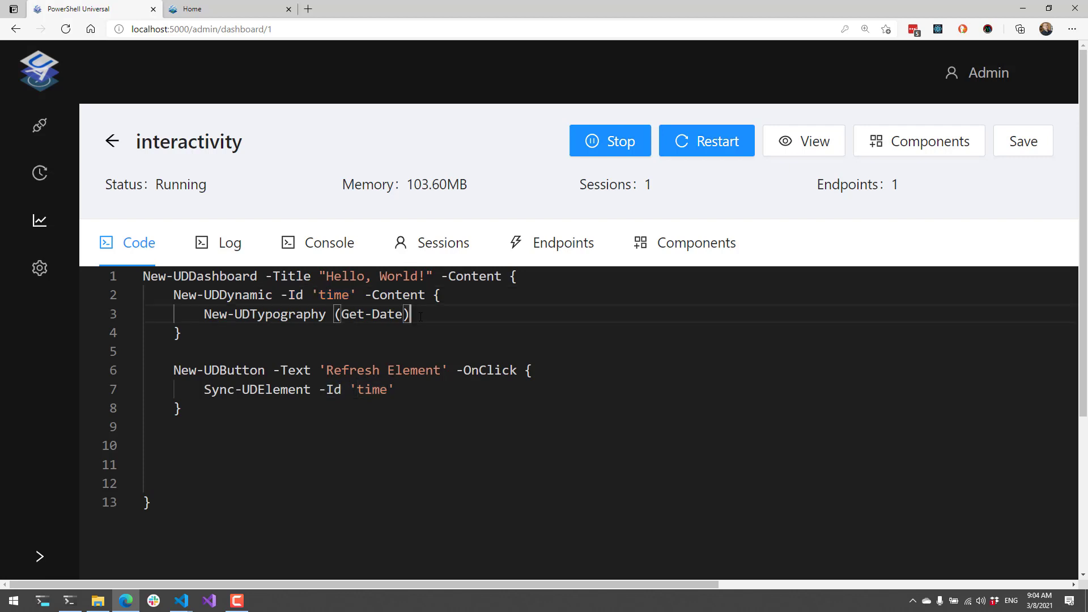
pyautogui.tripleClick(306, 313)
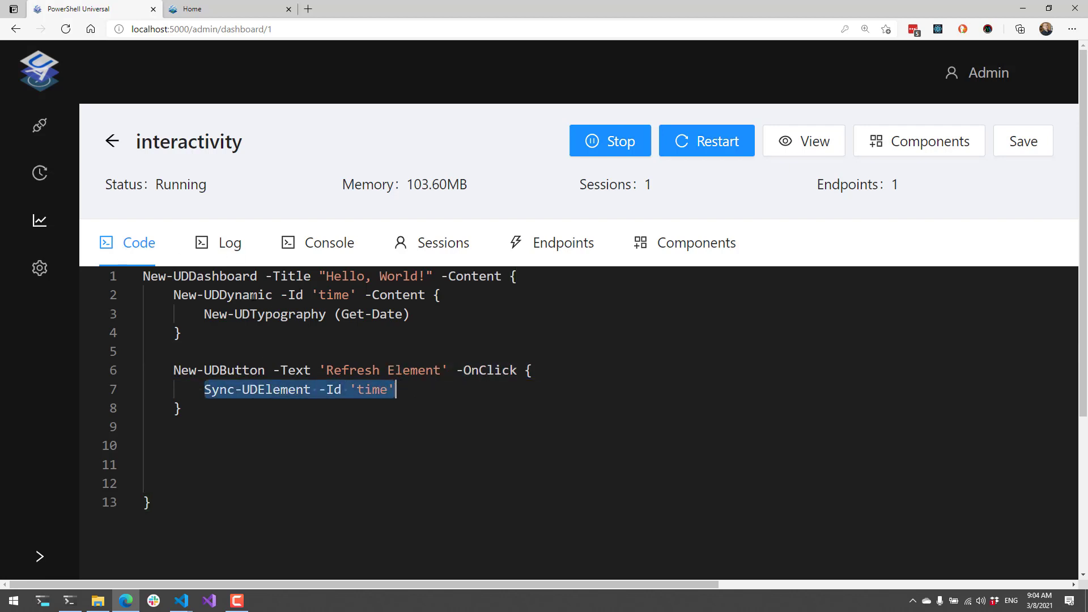
pyautogui.click(263, 314)
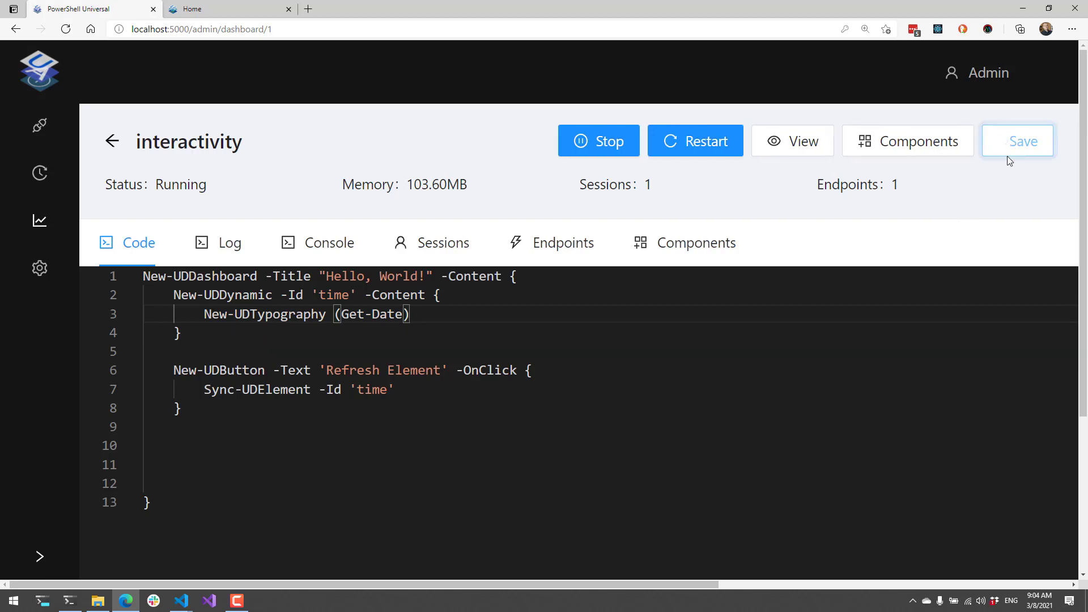
pyautogui.click(1017, 141)
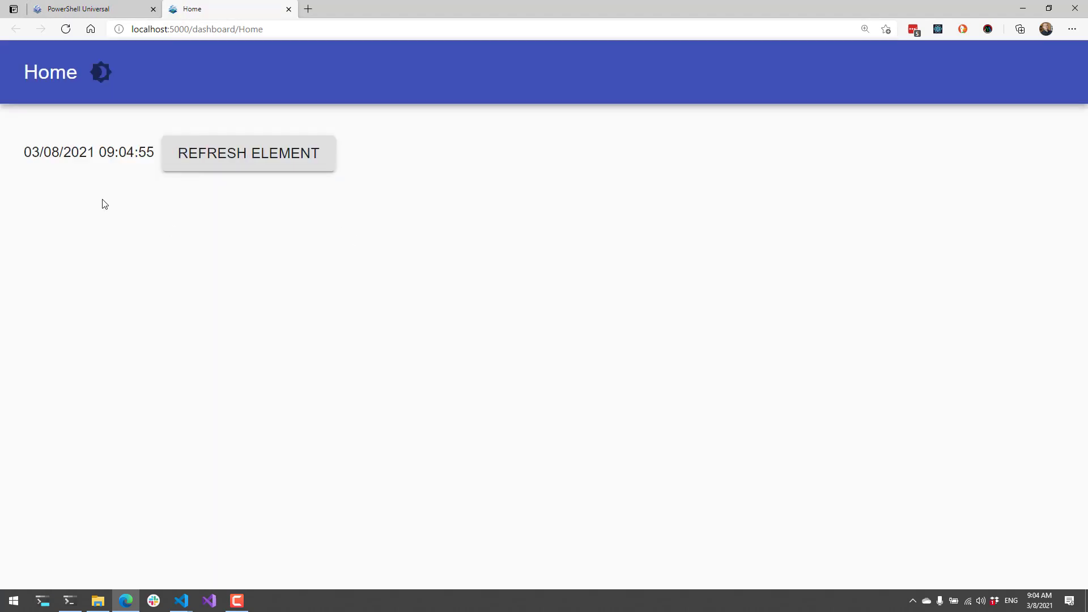
pyautogui.moveTo(199, 307)
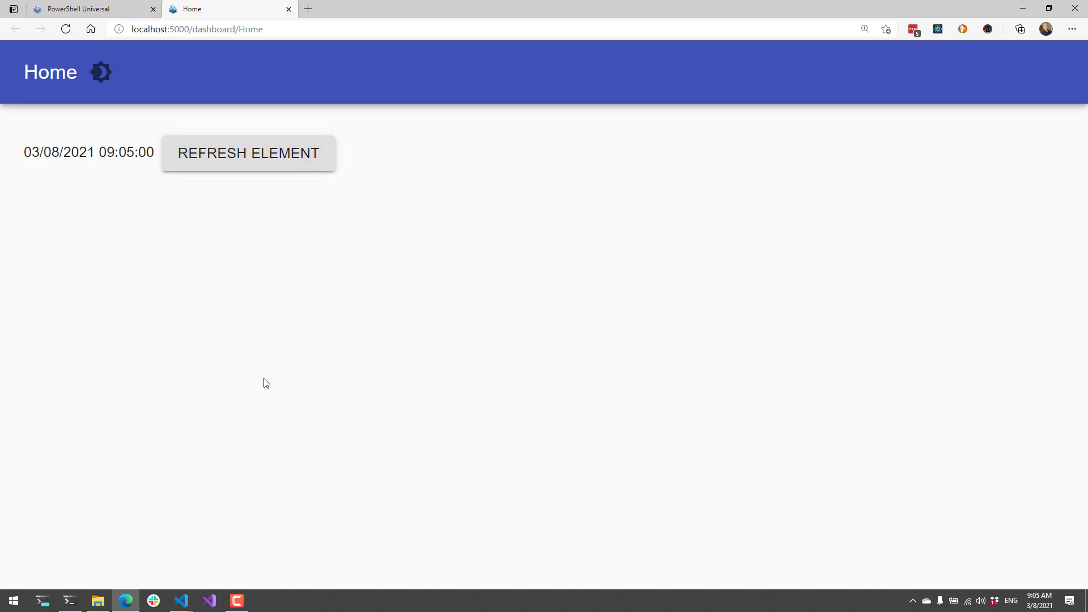
pyautogui.moveTo(224, 123)
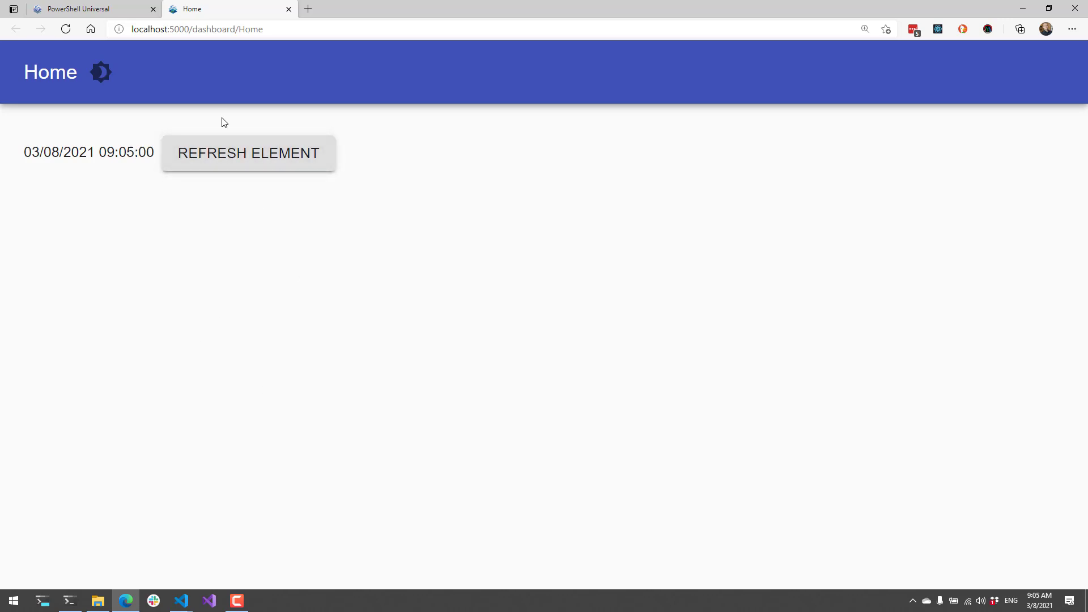
# Refresh the live dashboard's date-time so it reads 03/08/2021 09:05:07
pyautogui.doubleClick(61, 152)
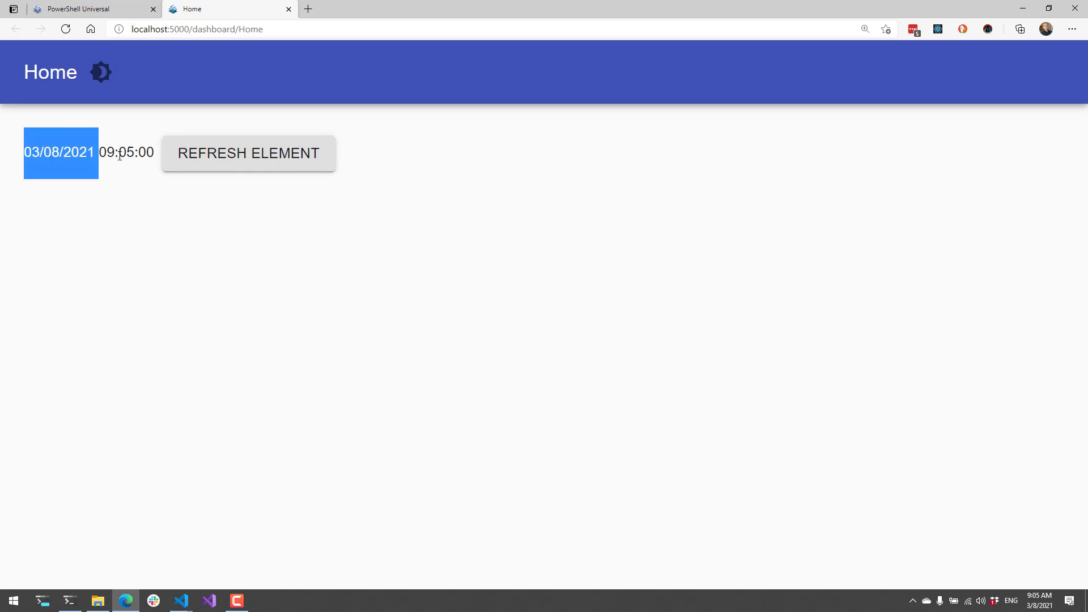
pyautogui.click(248, 153)
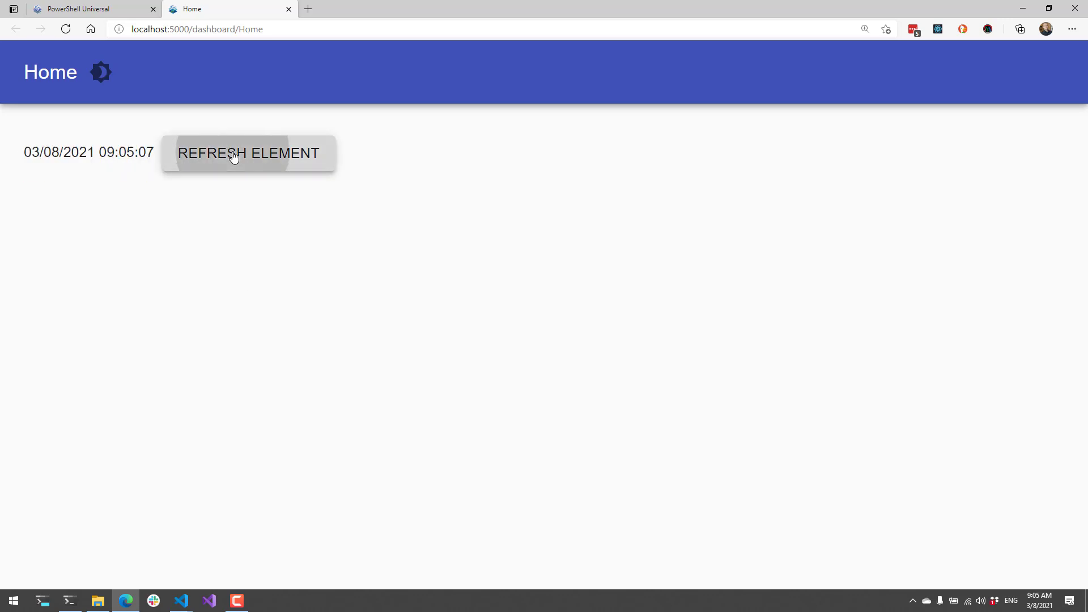
pyautogui.moveTo(752, 457)
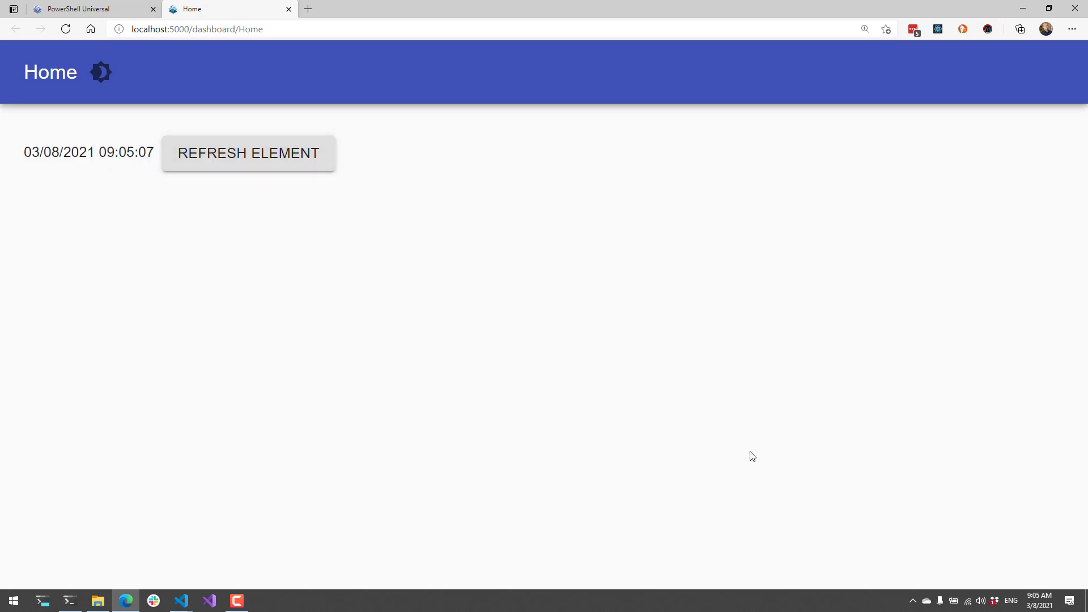
pyautogui.moveTo(567, 401)
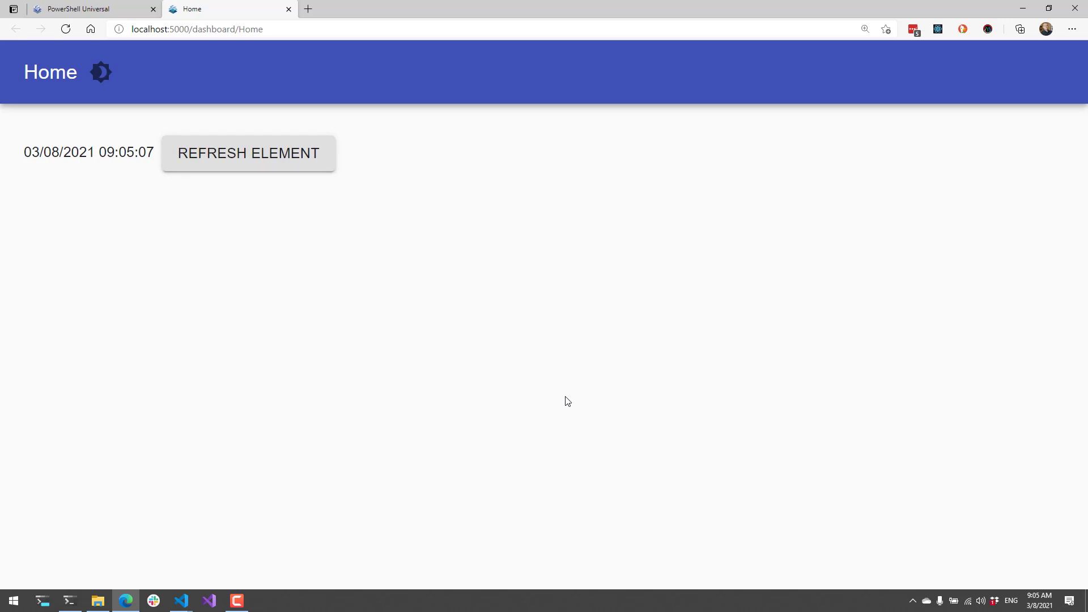
pyautogui.moveTo(550, 415)
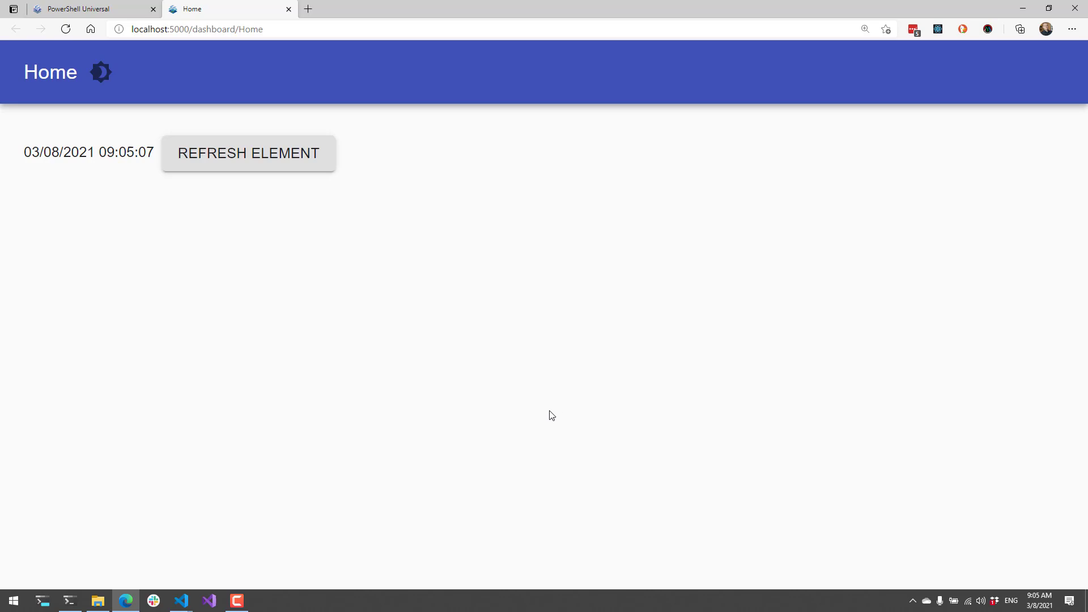